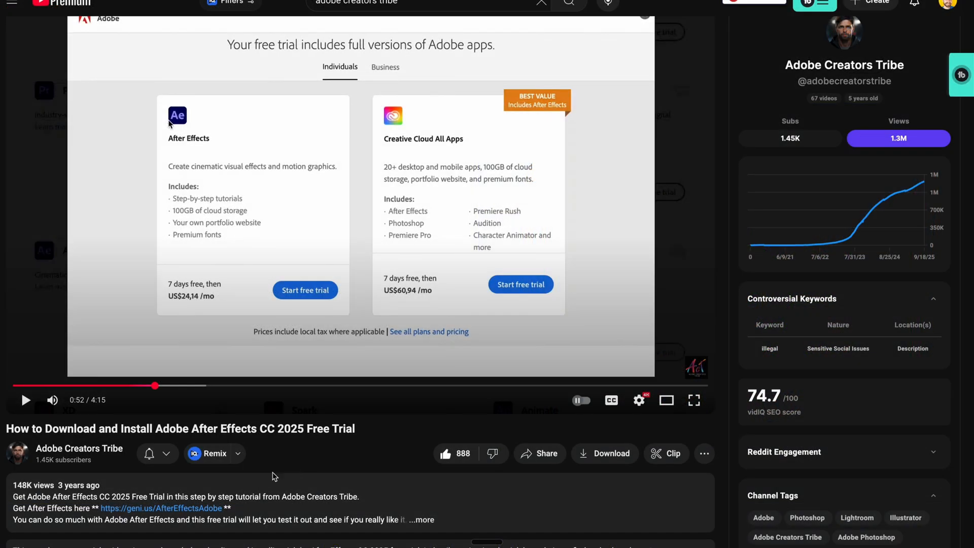
pyautogui.moveTo(189, 512)
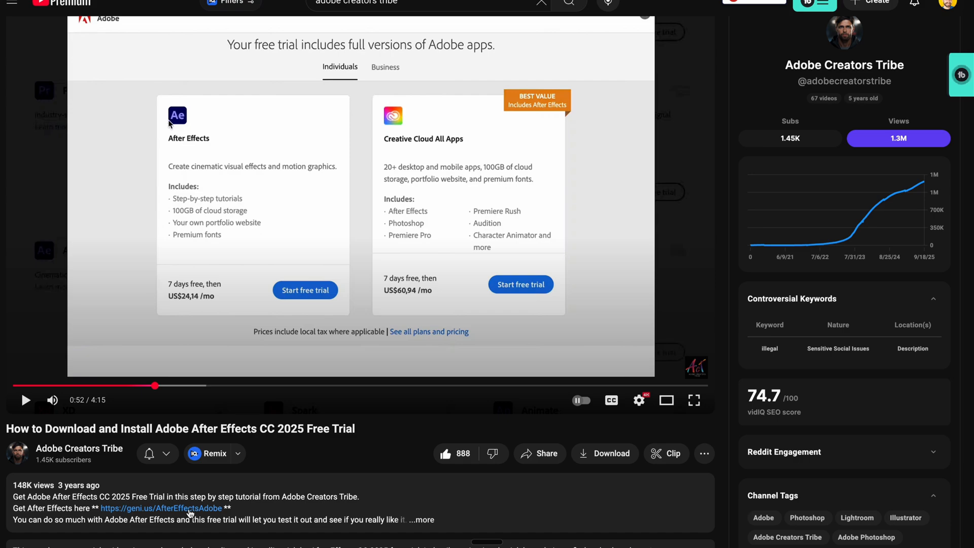
# Step: Reach adobe.com from the video description link and show the Creativity & Design menu
pyautogui.click(162, 508)
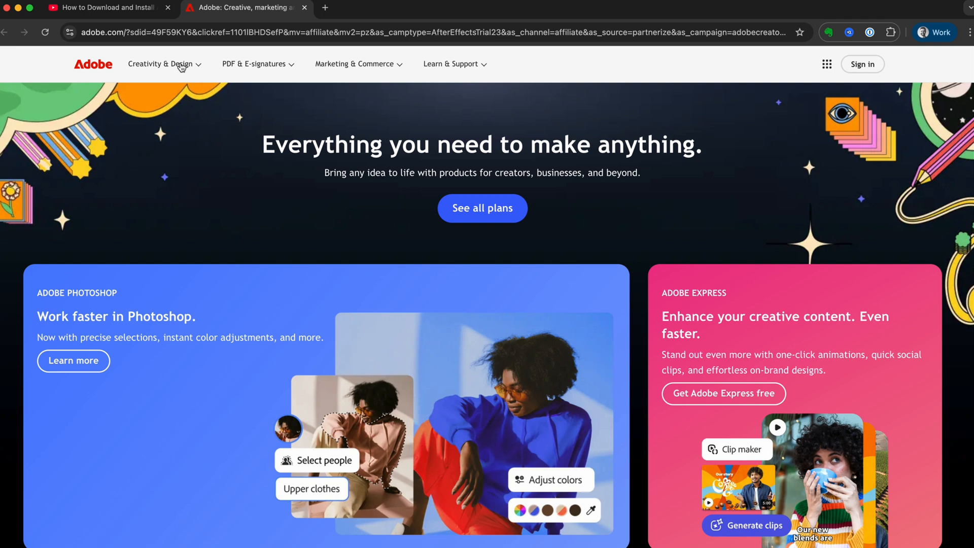
pyautogui.click(161, 63)
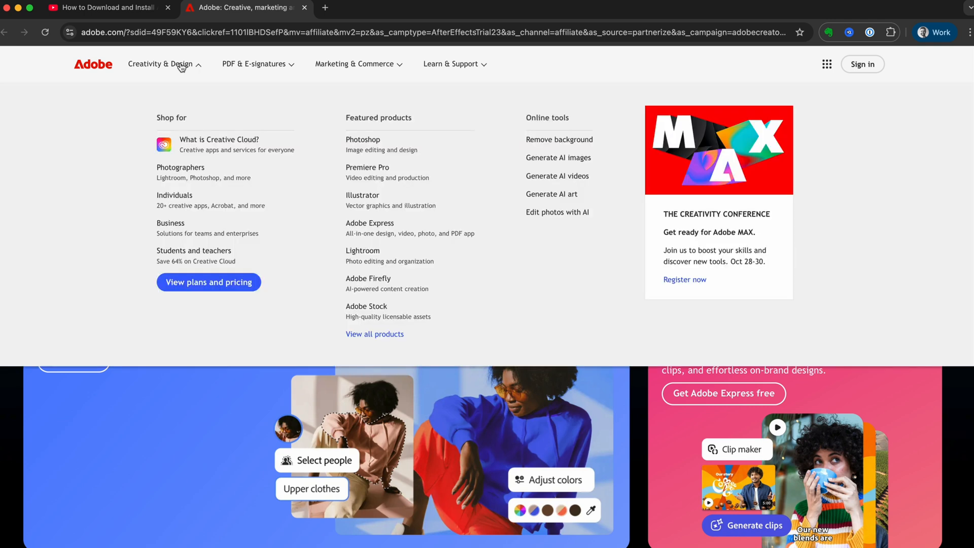
pyautogui.moveTo(374, 334)
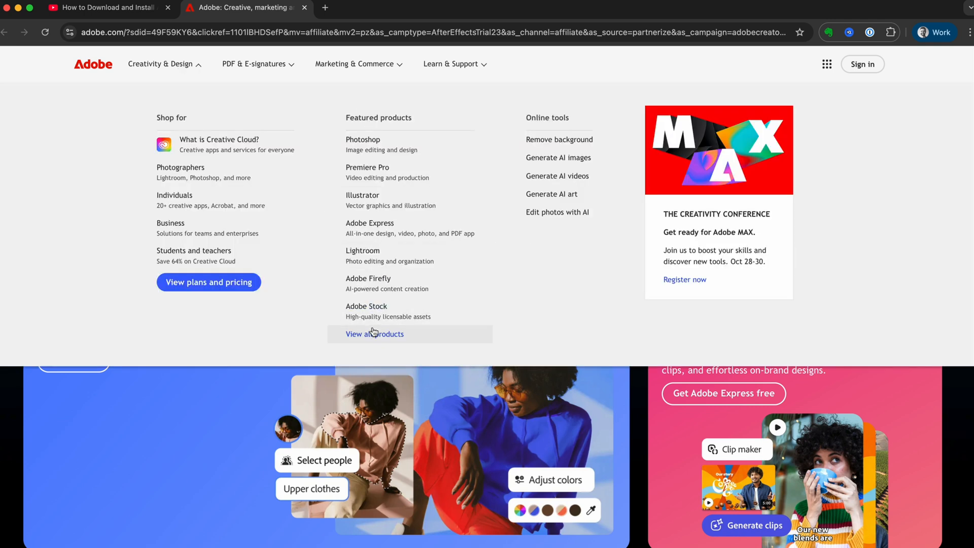
# Step: Browse the full product catalog and go to the After Effects product page (US$22.99/mo)
pyautogui.click(375, 334)
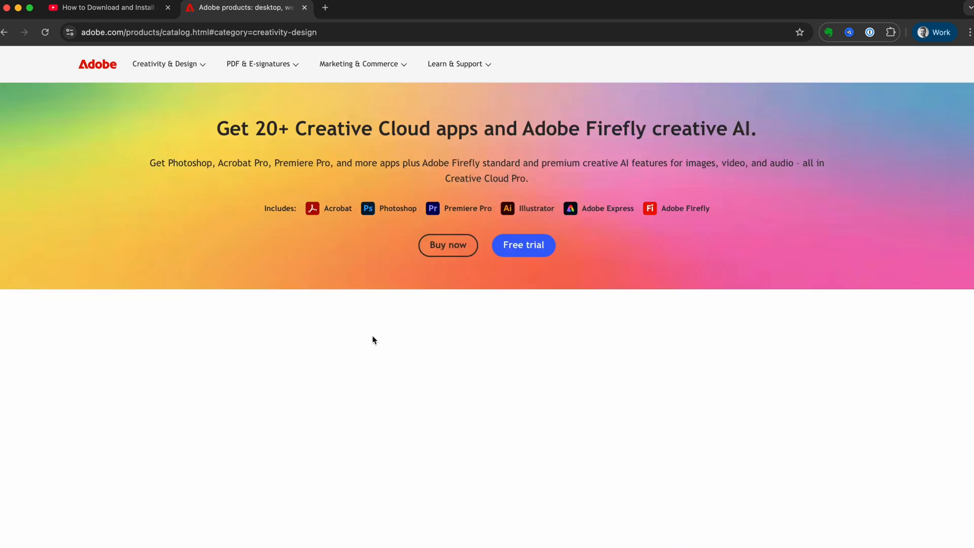
pyautogui.scroll(-3)
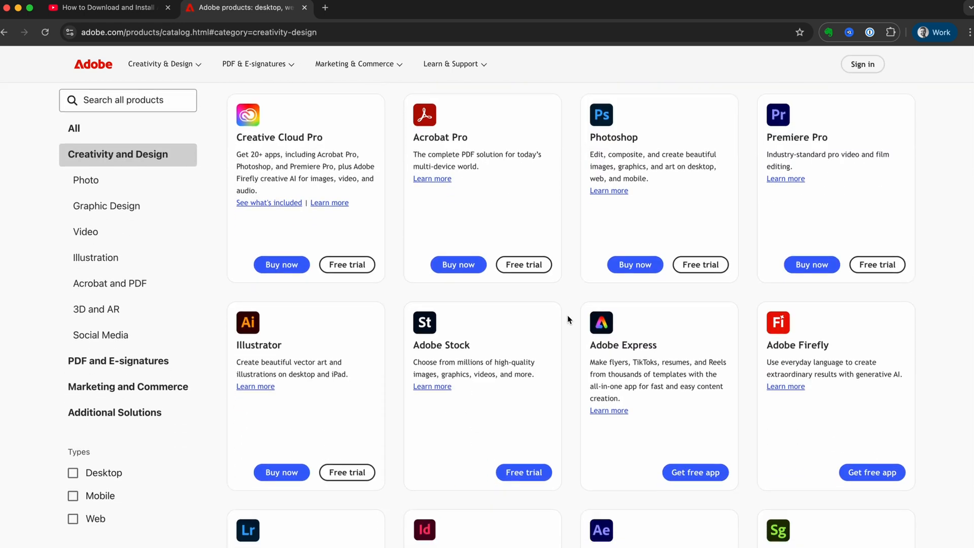
pyautogui.scroll(-3)
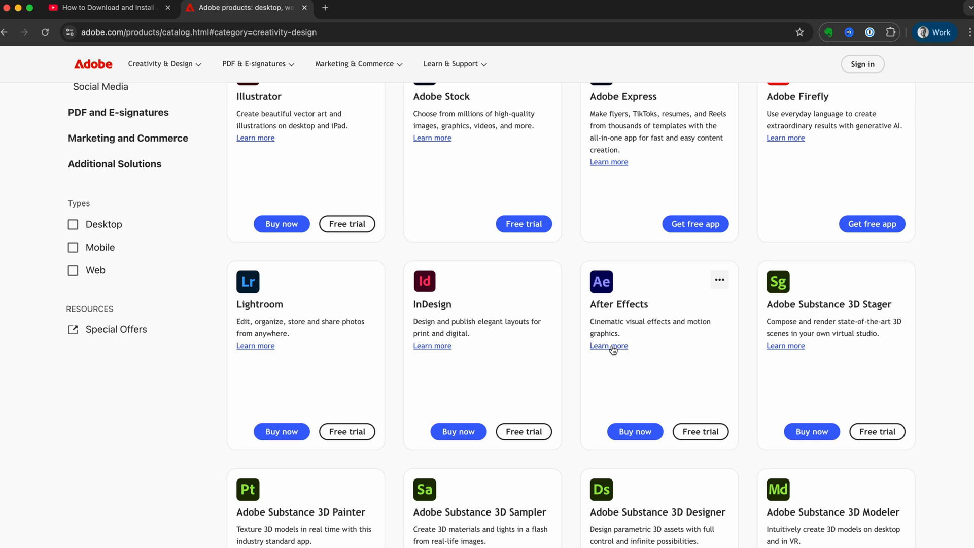
pyautogui.click(607, 345)
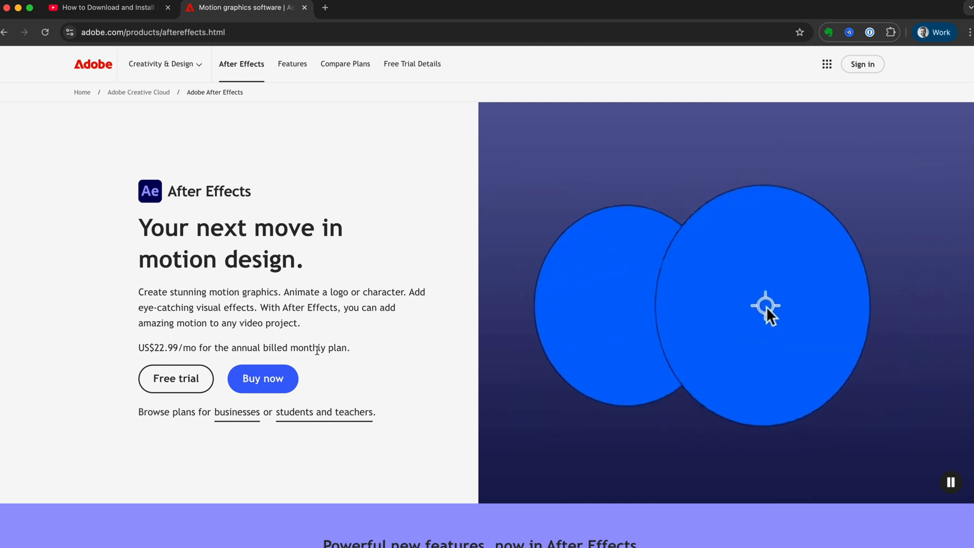
# Step: From Buy now, compare Business, Students & Teachers and Schools & Universities plans, then return to Individuals
pyautogui.click(262, 379)
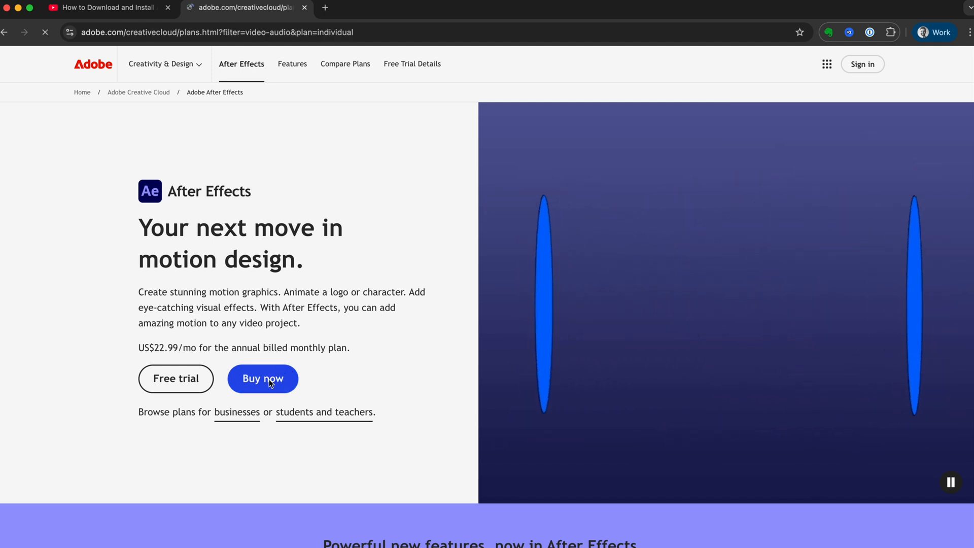
pyautogui.click(261, 378)
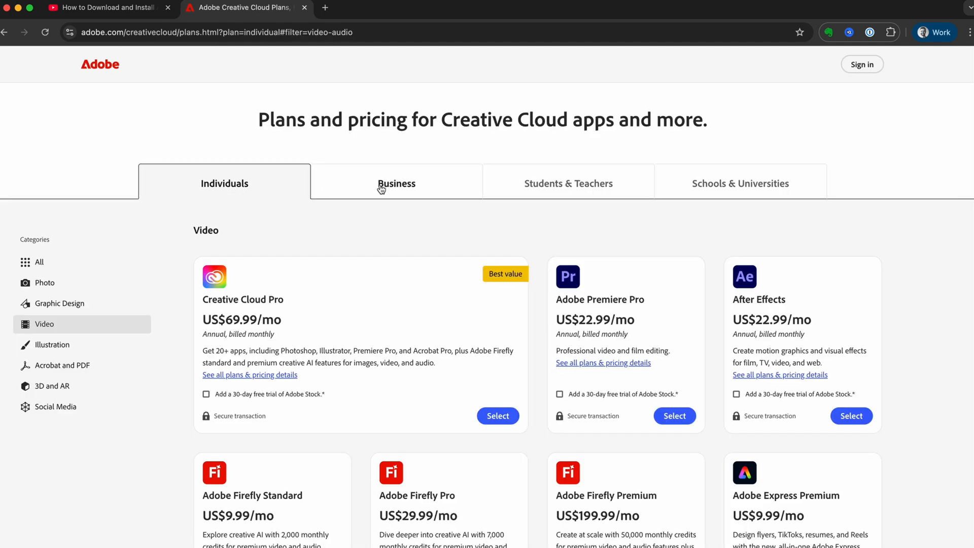
pyautogui.click(566, 183)
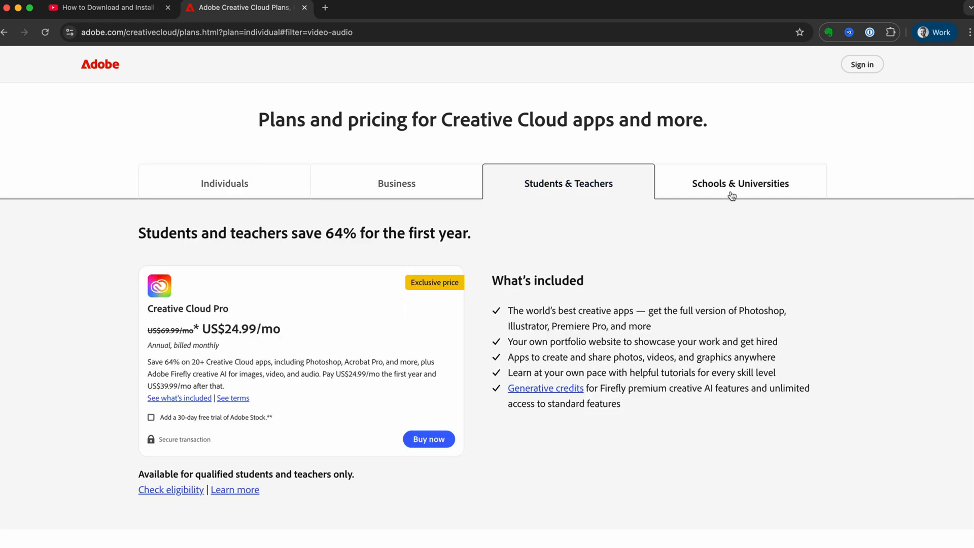
pyautogui.click(739, 182)
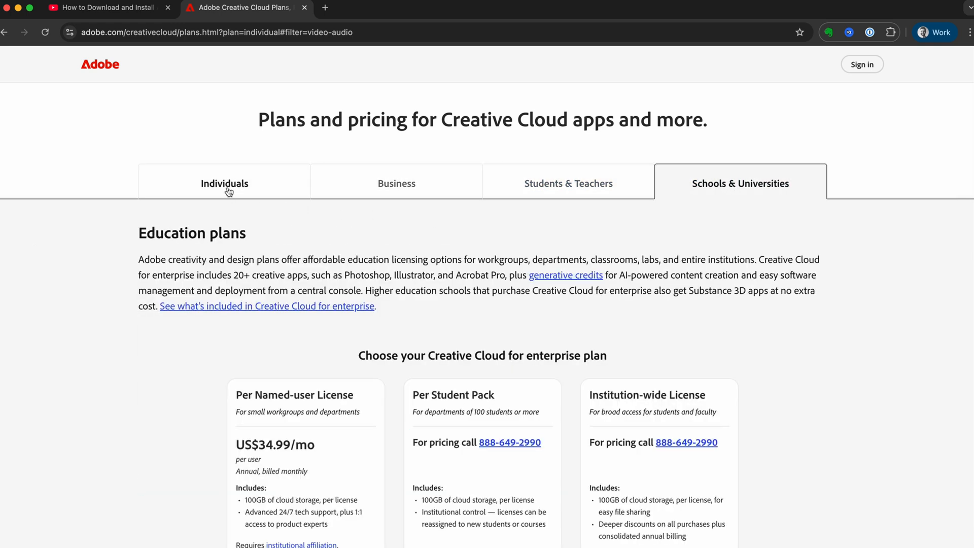
pyautogui.click(223, 182)
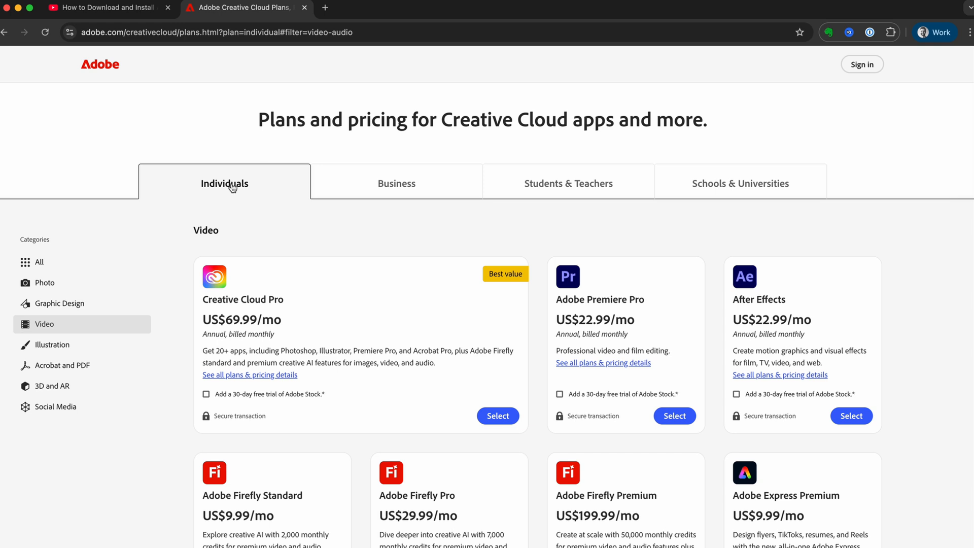
pyautogui.moveTo(203, 300)
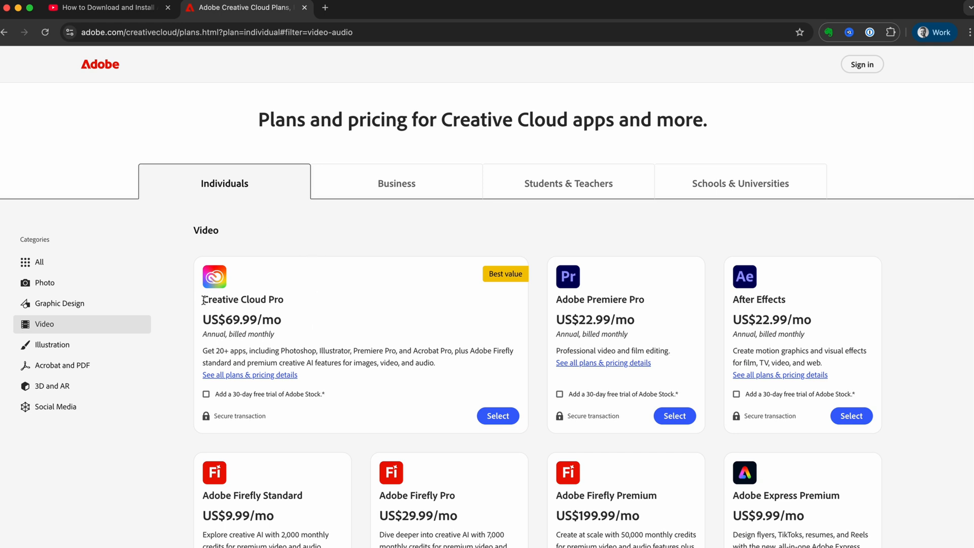
pyautogui.moveTo(375, 347)
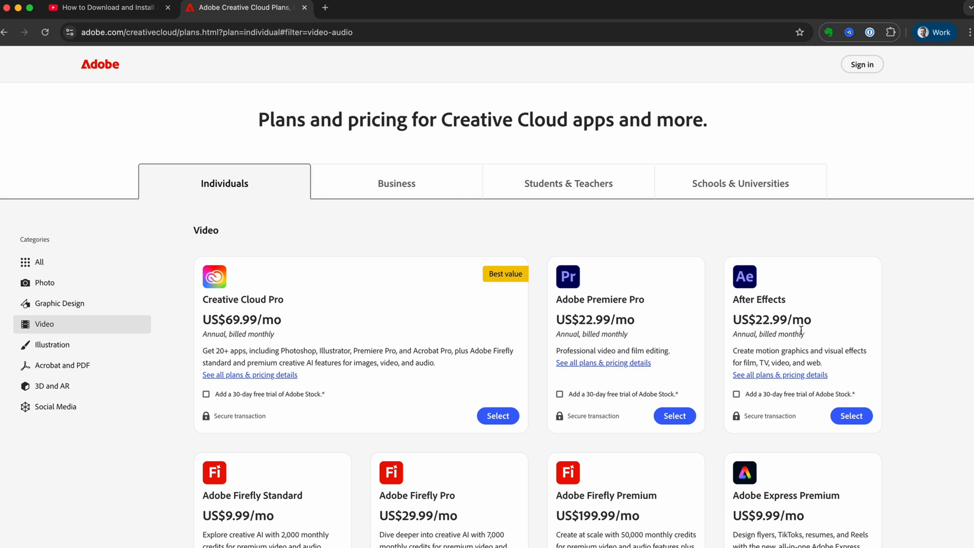
pyautogui.moveTo(402, 355)
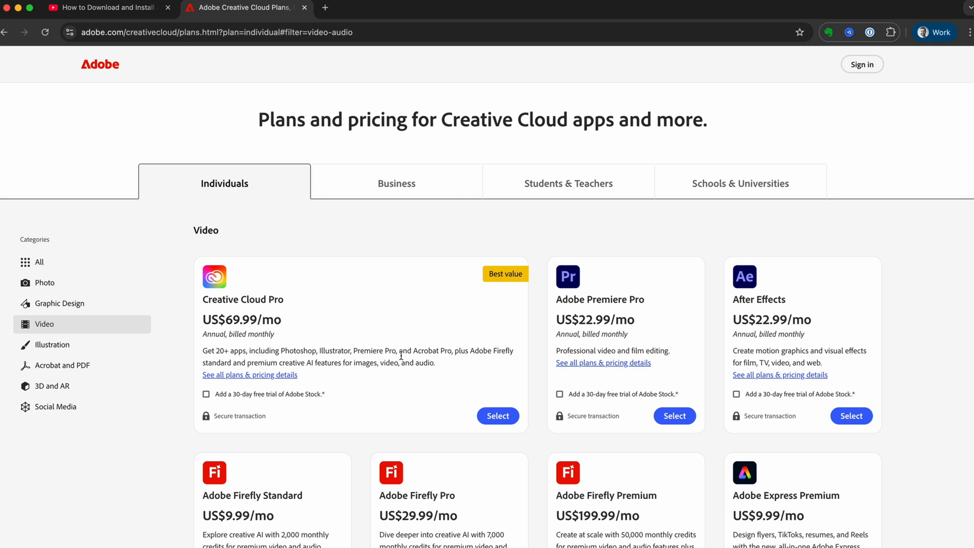
pyautogui.moveTo(485, 320)
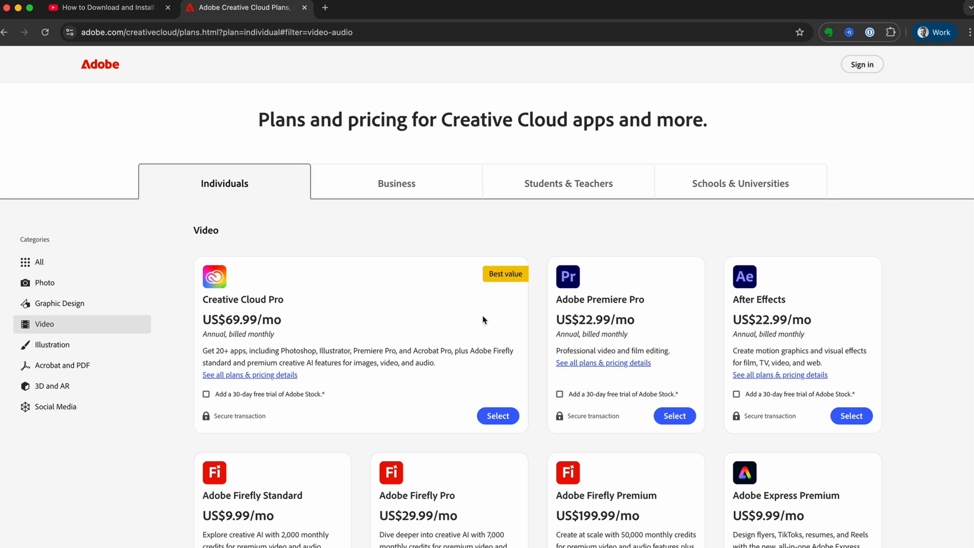
pyautogui.moveTo(293, 351)
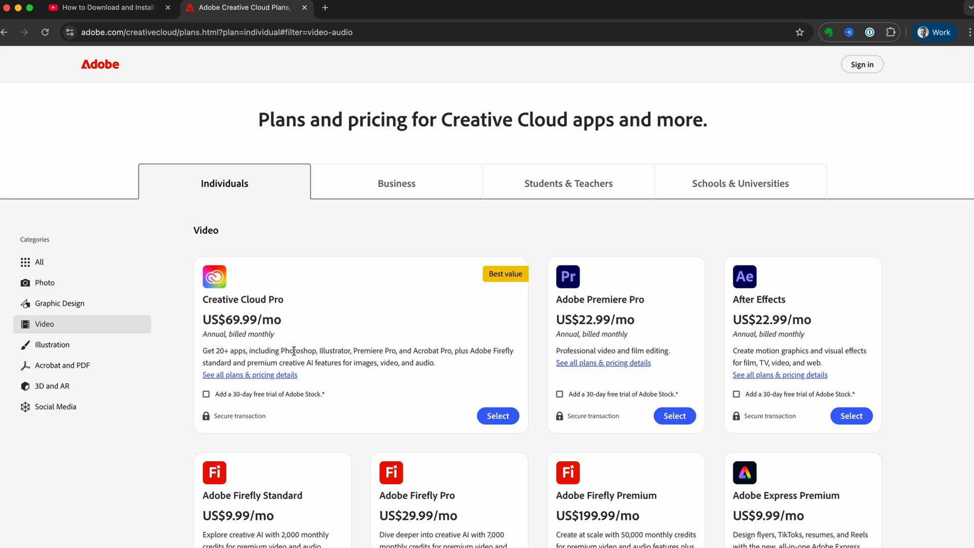
pyautogui.moveTo(441, 352)
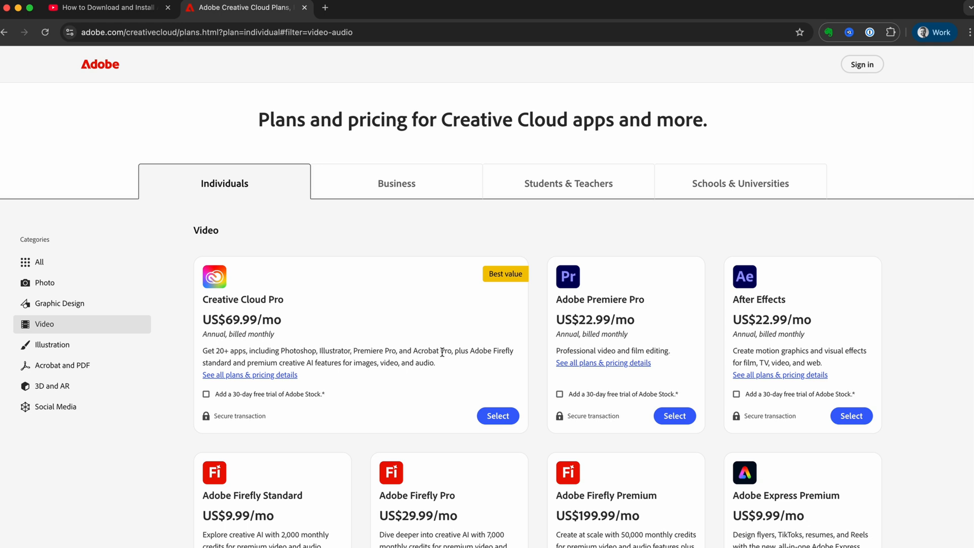
pyautogui.moveTo(505, 353)
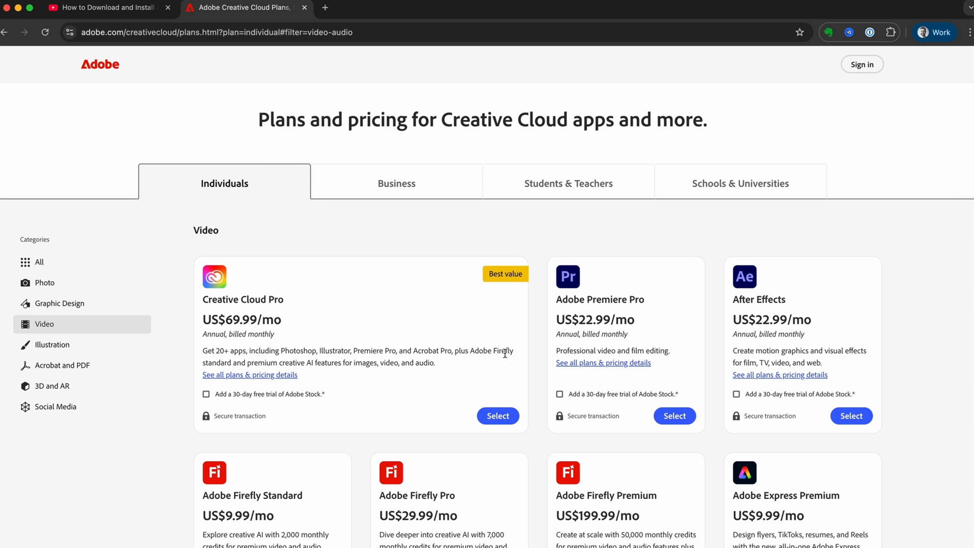
pyautogui.moveTo(326, 363)
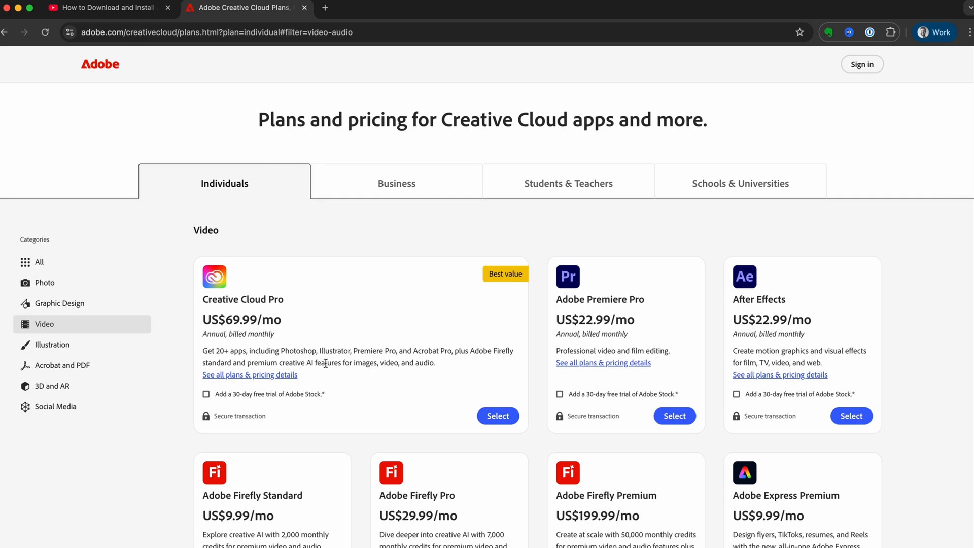
pyautogui.moveTo(433, 348)
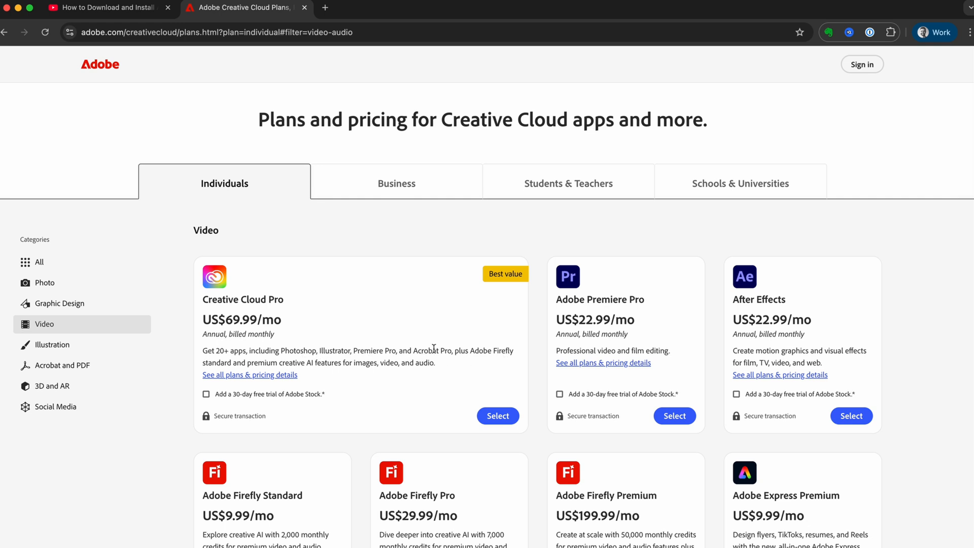
pyautogui.moveTo(436, 334)
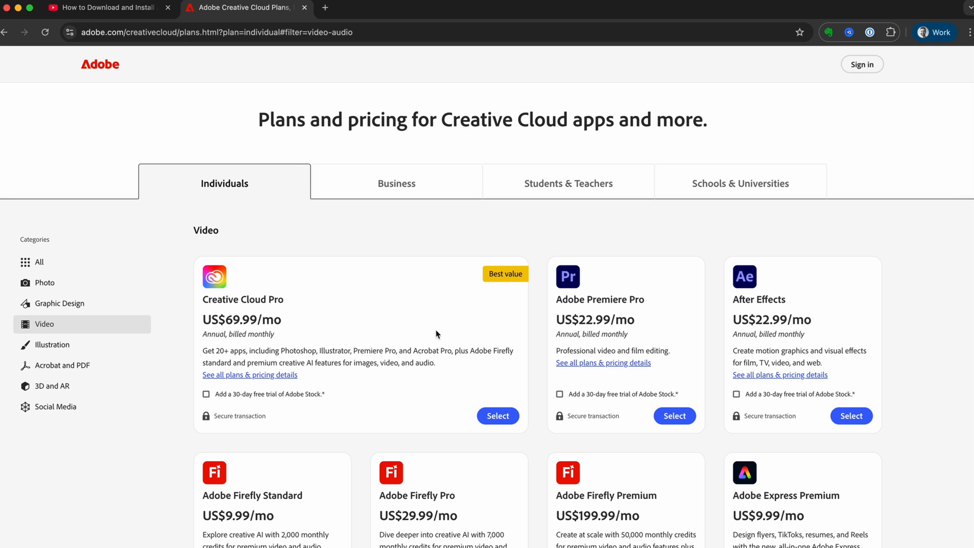
pyautogui.moveTo(428, 321)
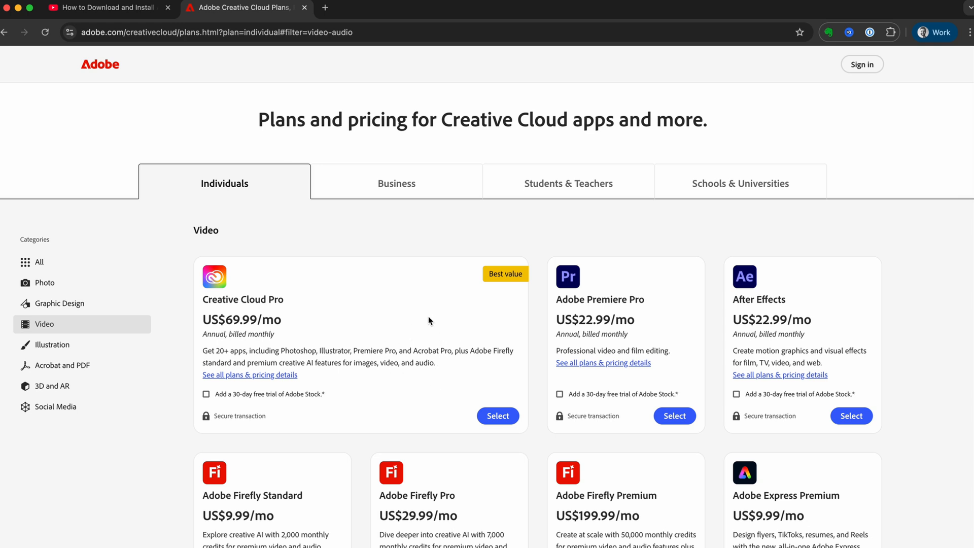
pyautogui.moveTo(768, 317)
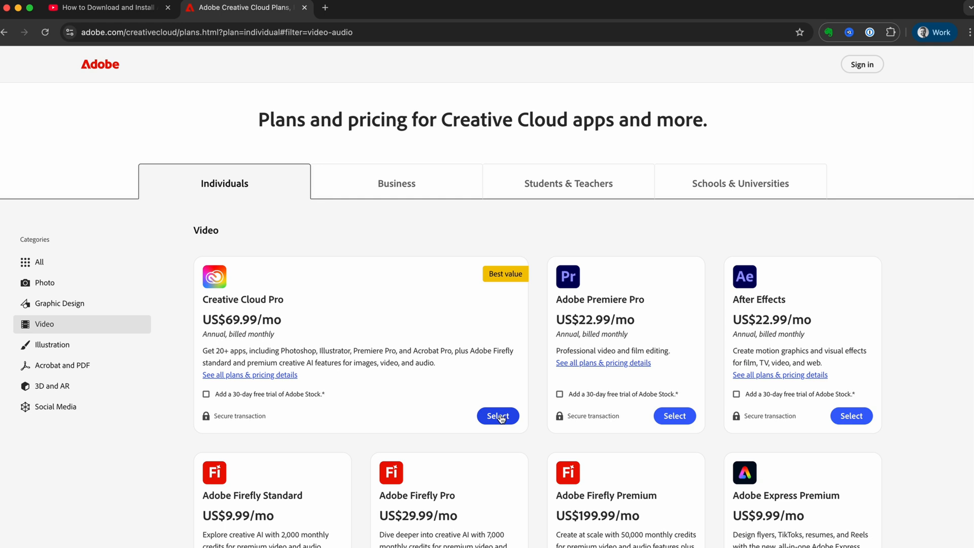
# Step: Try each Creative Cloud Pro billing option, ending on annual, billed monthly at US$69.99/mo
pyautogui.click(497, 416)
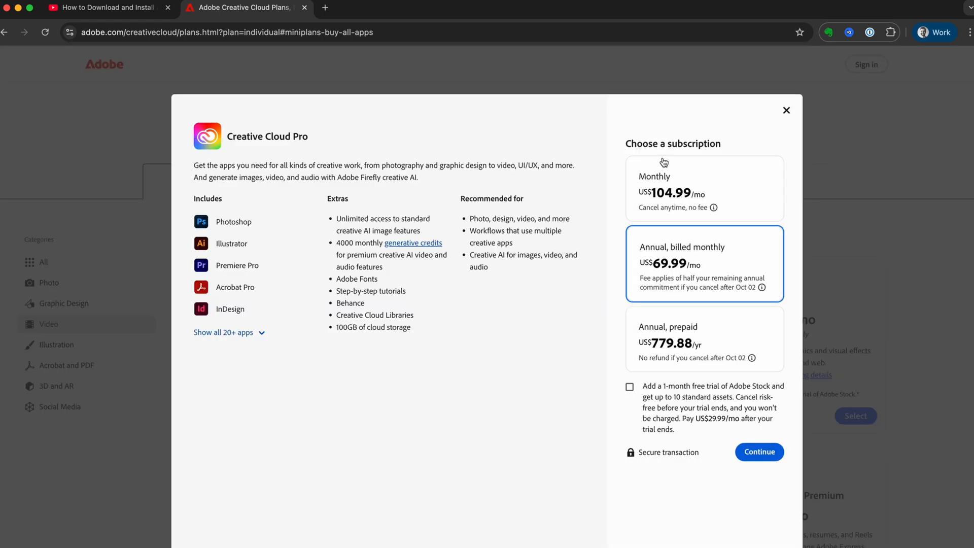
pyautogui.click(704, 188)
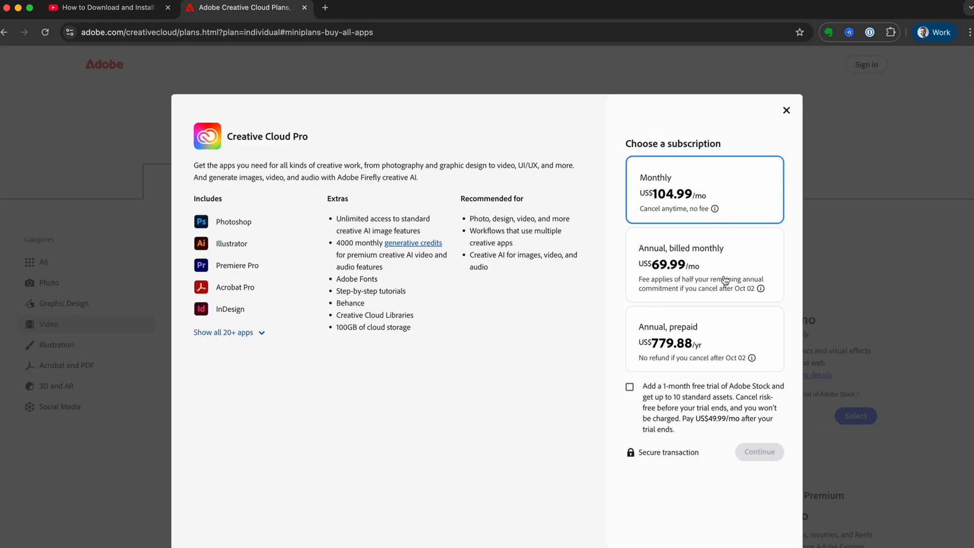
pyautogui.click(704, 338)
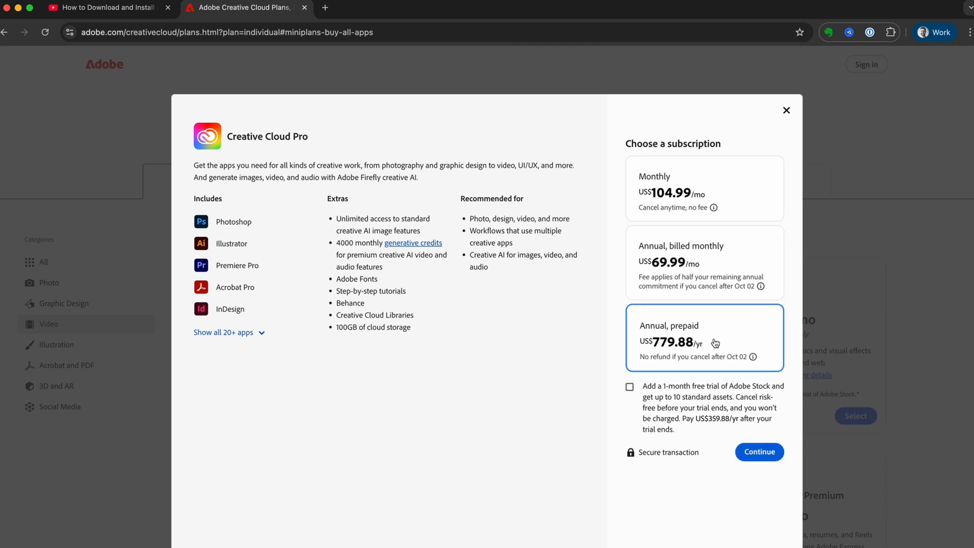
pyautogui.moveTo(731, 339)
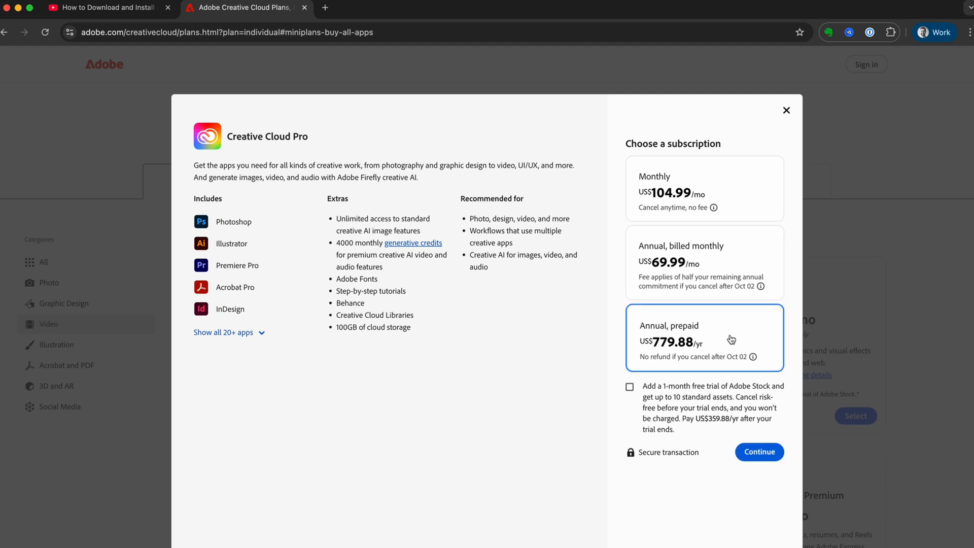
pyautogui.moveTo(726, 193)
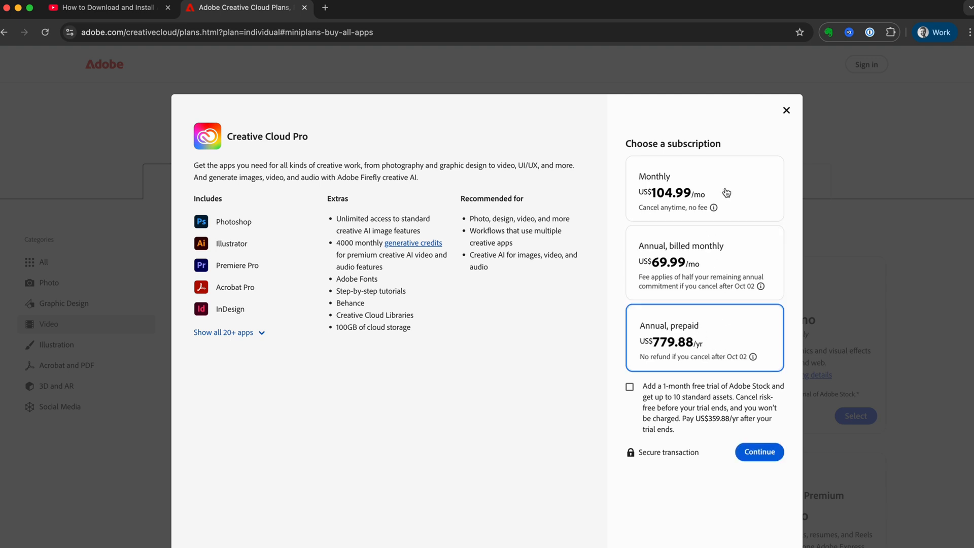
pyautogui.click(704, 189)
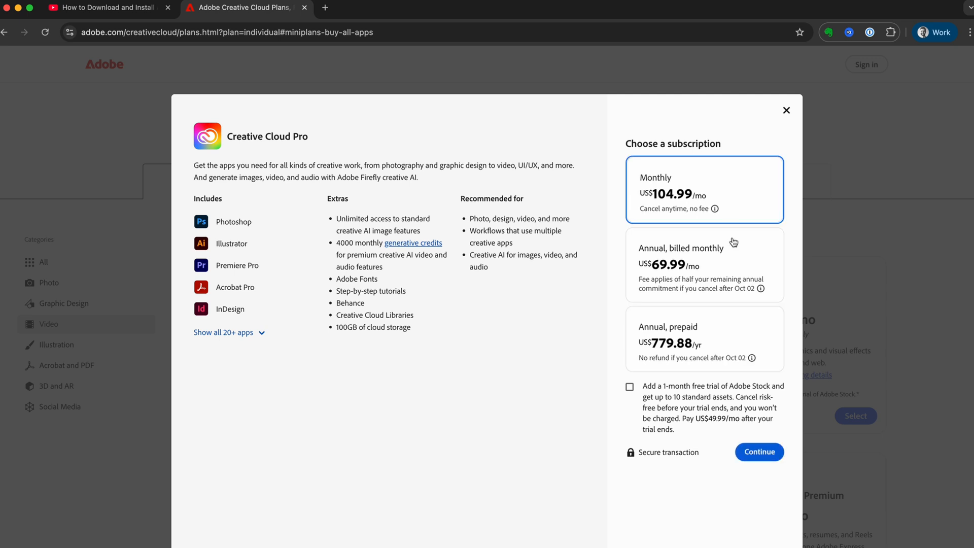
pyautogui.click(704, 264)
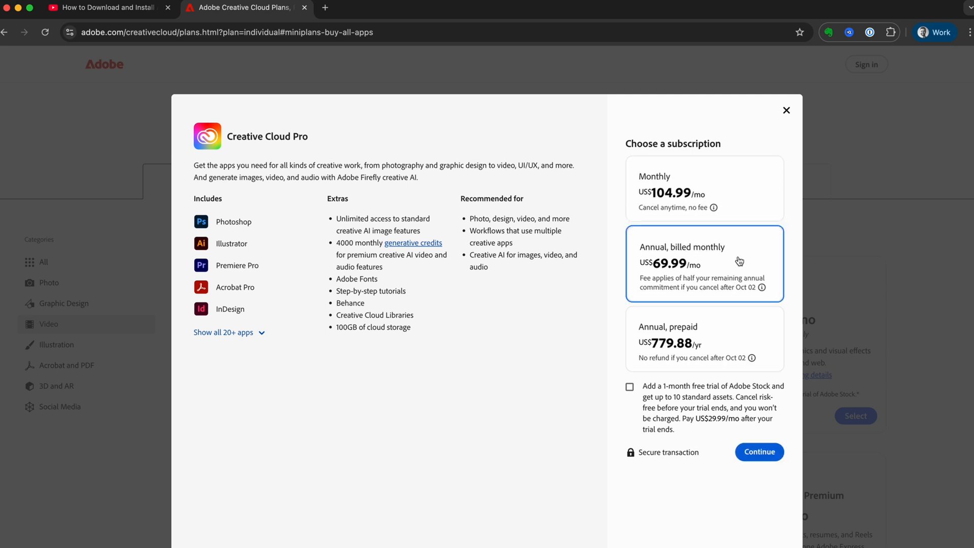
pyautogui.moveTo(759, 256)
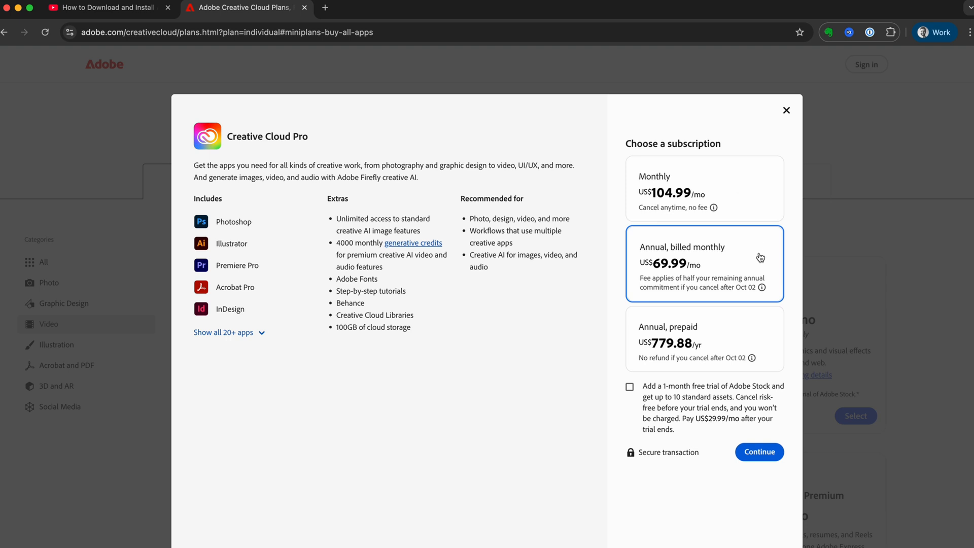
pyautogui.moveTo(740, 270)
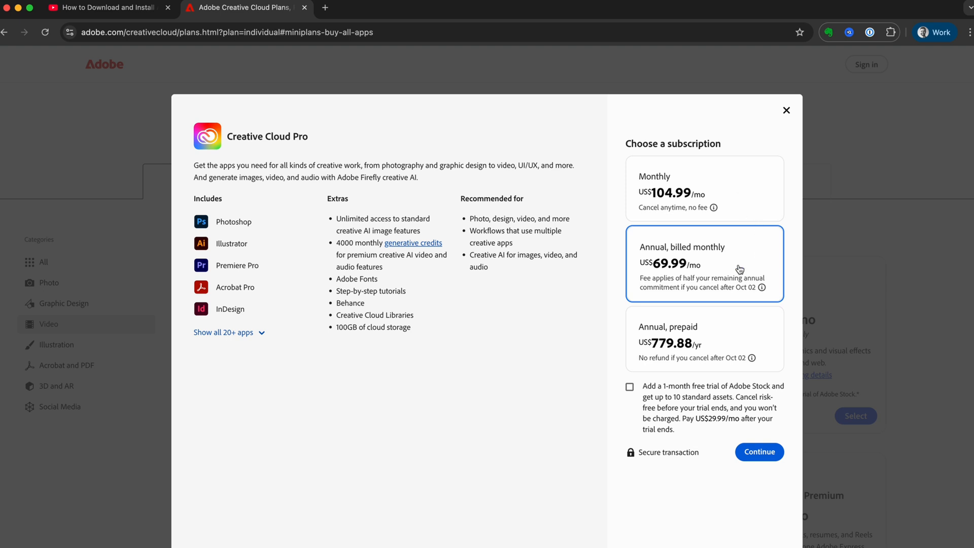
pyautogui.moveTo(753, 260)
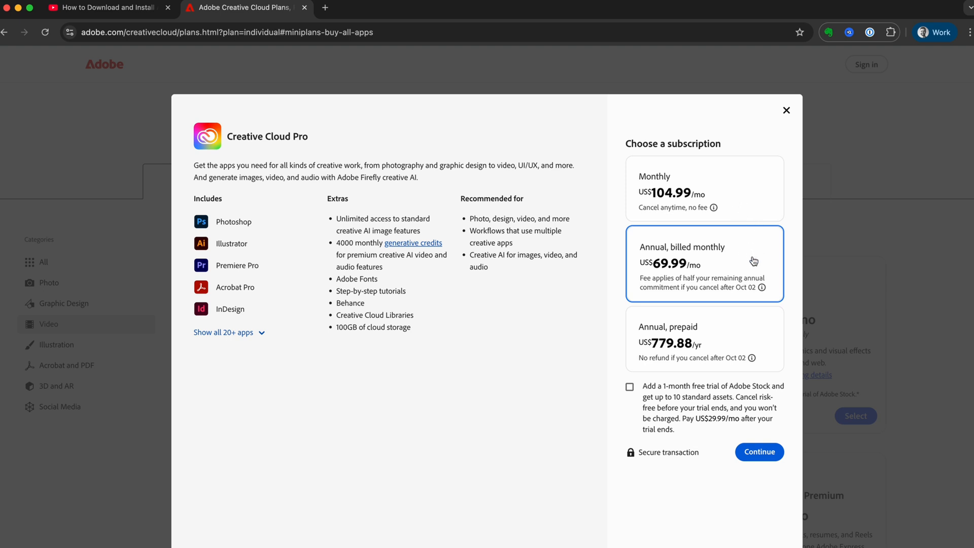
pyautogui.moveTo(745, 213)
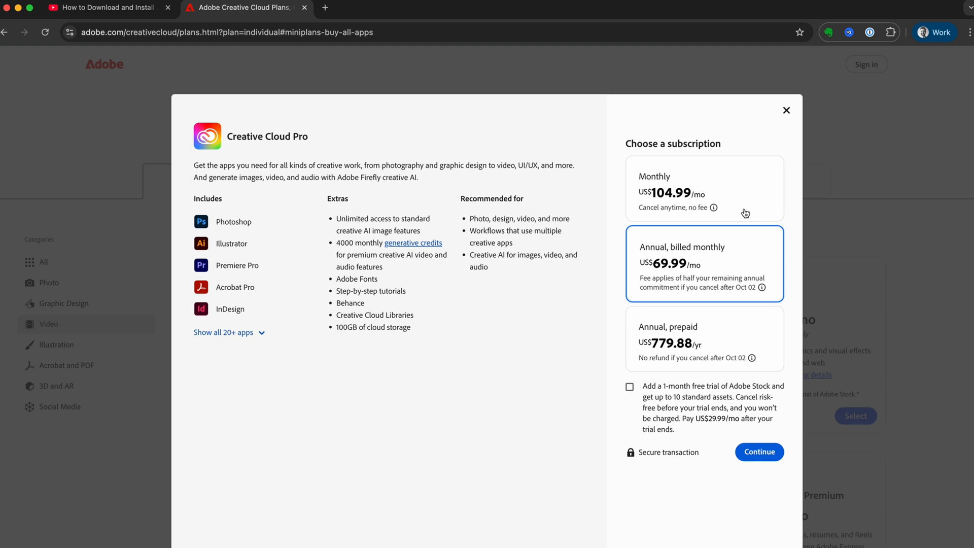
pyautogui.moveTo(718, 259)
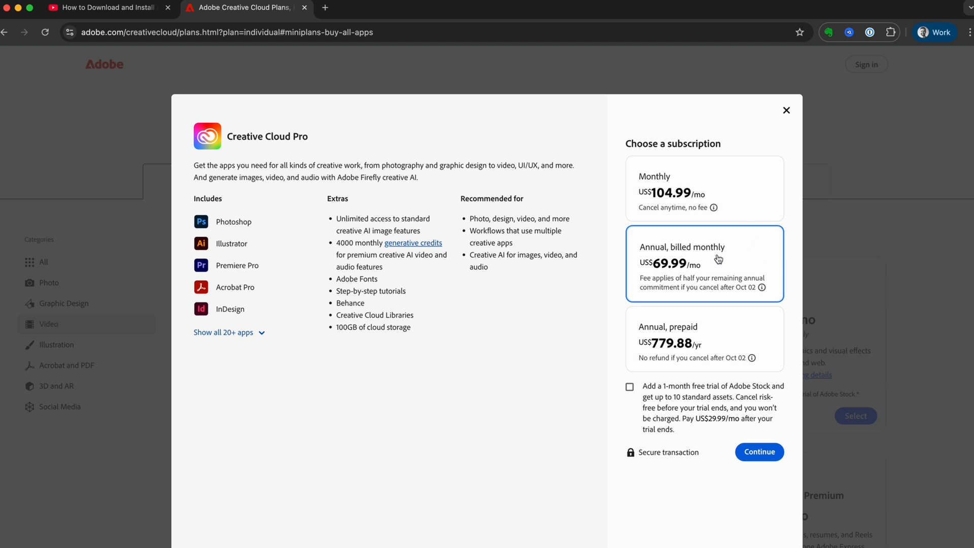
pyautogui.moveTo(739, 256)
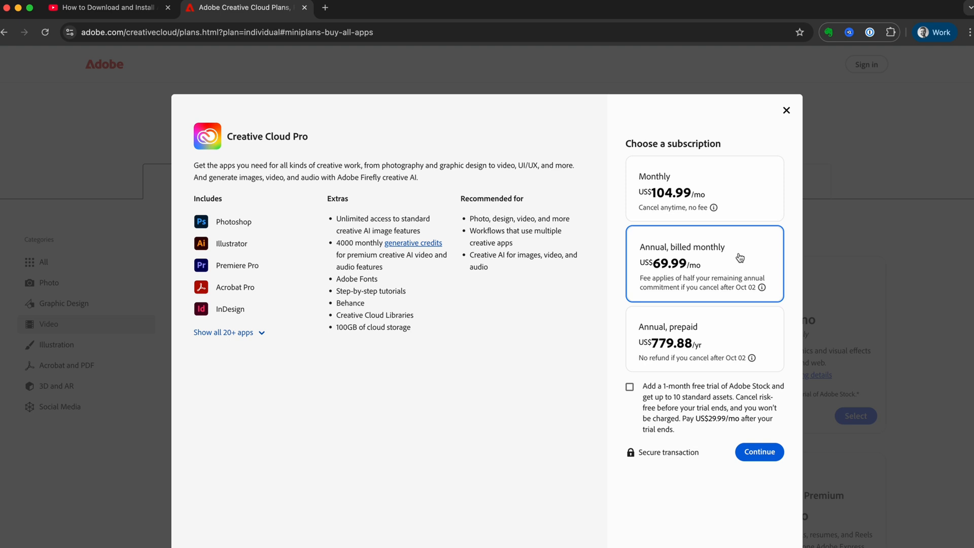
pyautogui.moveTo(733, 190)
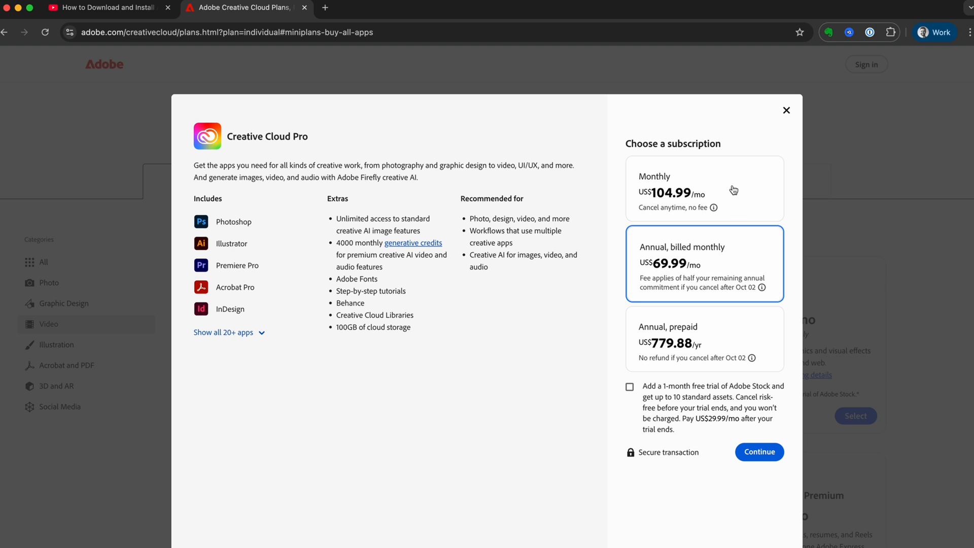
pyautogui.moveTo(748, 259)
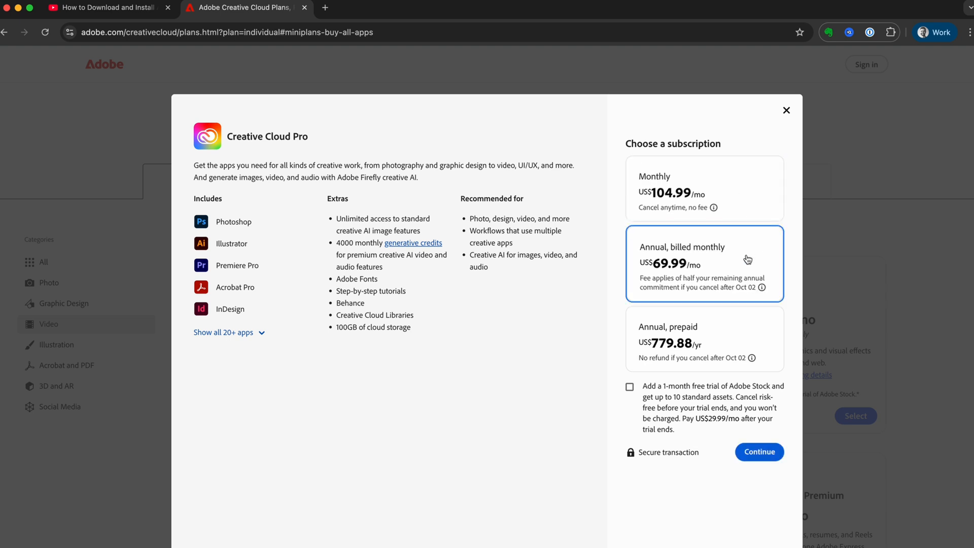
pyautogui.moveTo(742, 261)
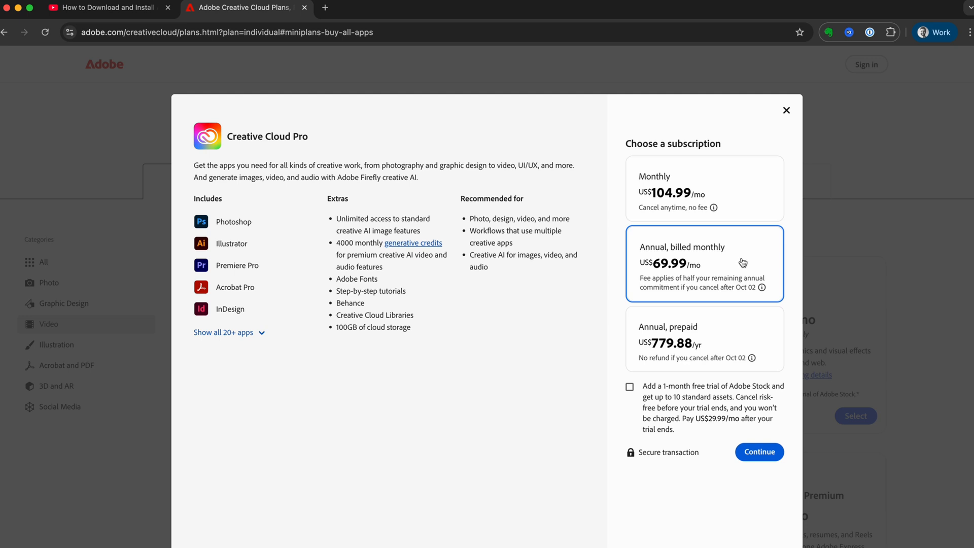
pyautogui.moveTo(751, 262)
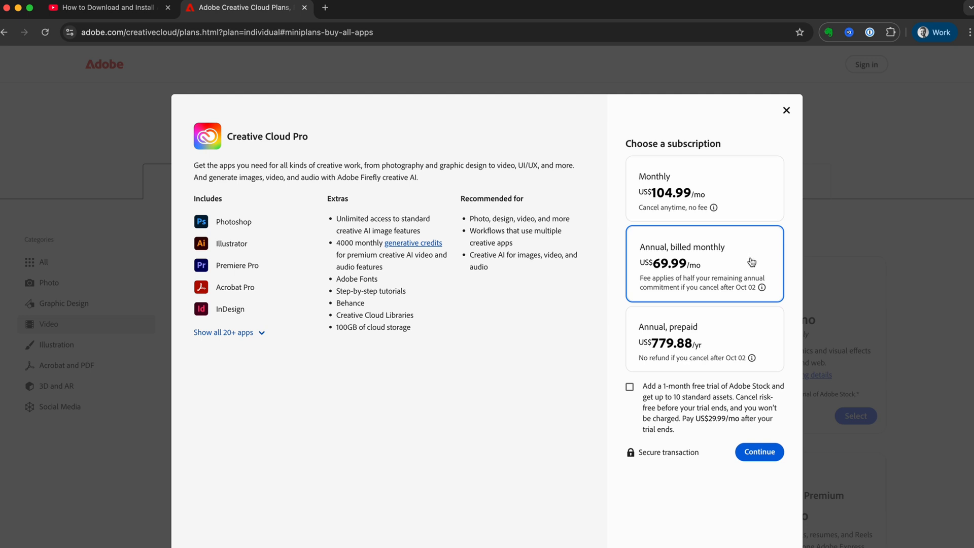
pyautogui.moveTo(700, 270)
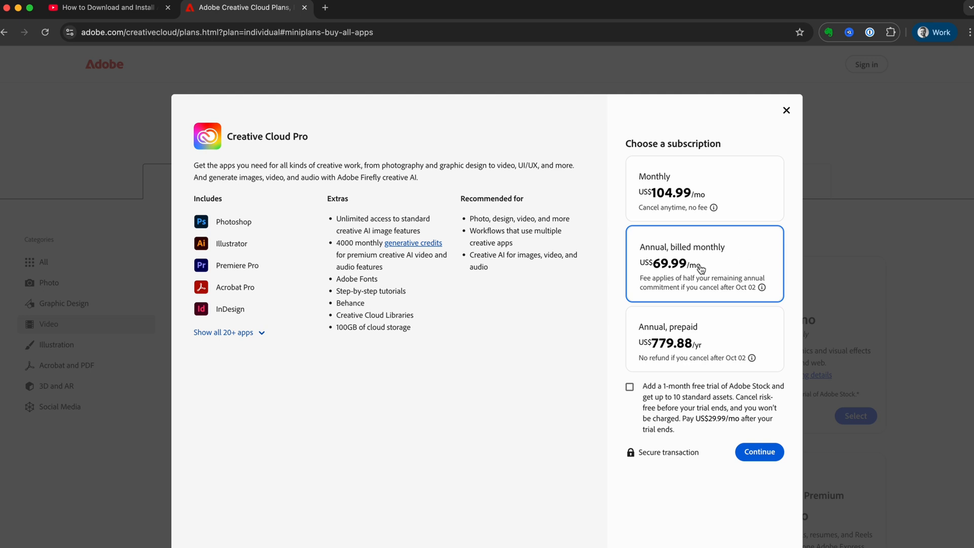
pyautogui.moveTo(747, 262)
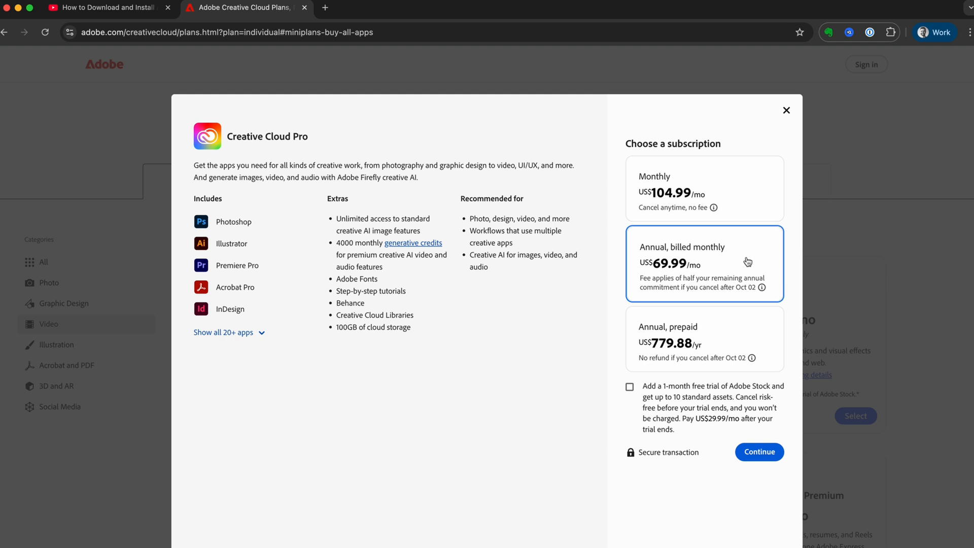
pyautogui.moveTo(720, 291)
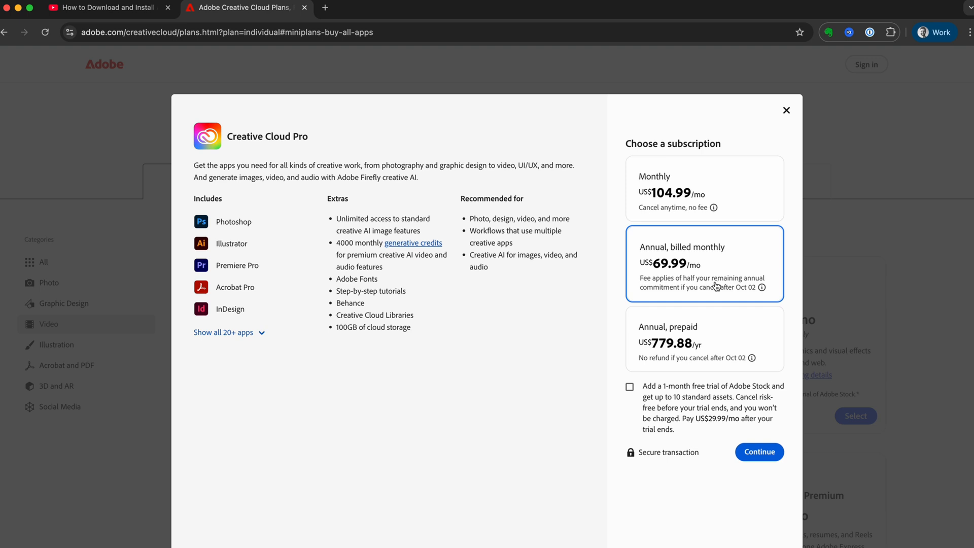
pyautogui.moveTo(743, 267)
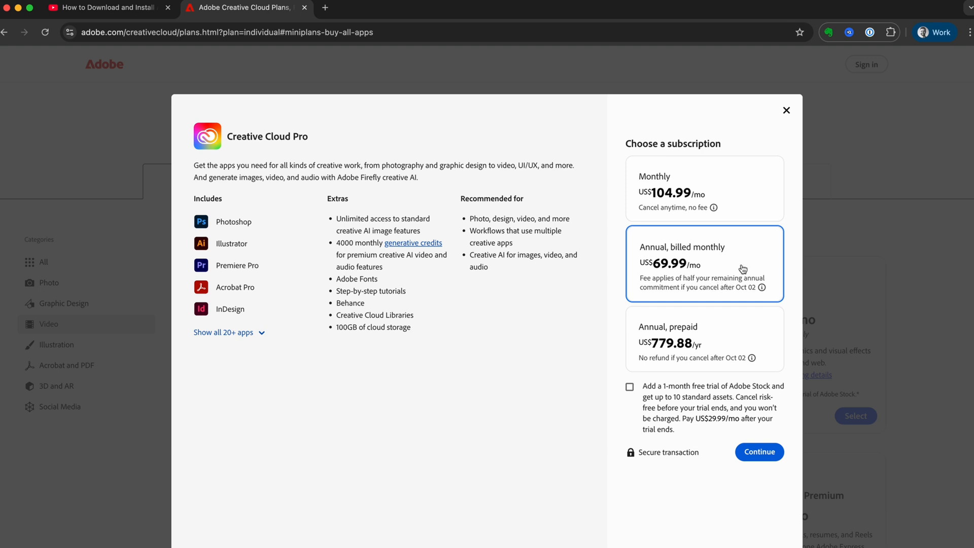
pyautogui.moveTo(750, 263)
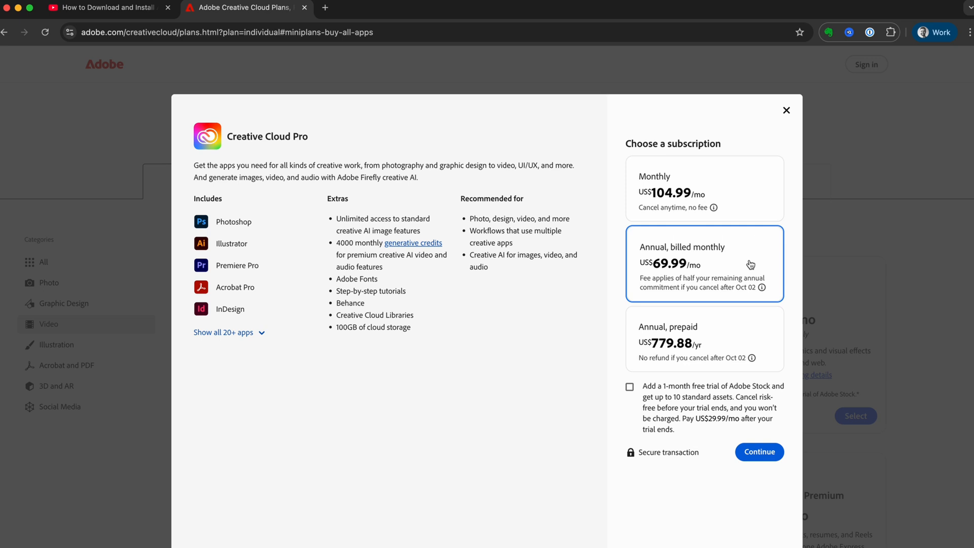
# Step: Settle on the monthly Creative Cloud Pro subscription at US$104.99/mo
pyautogui.click(704, 190)
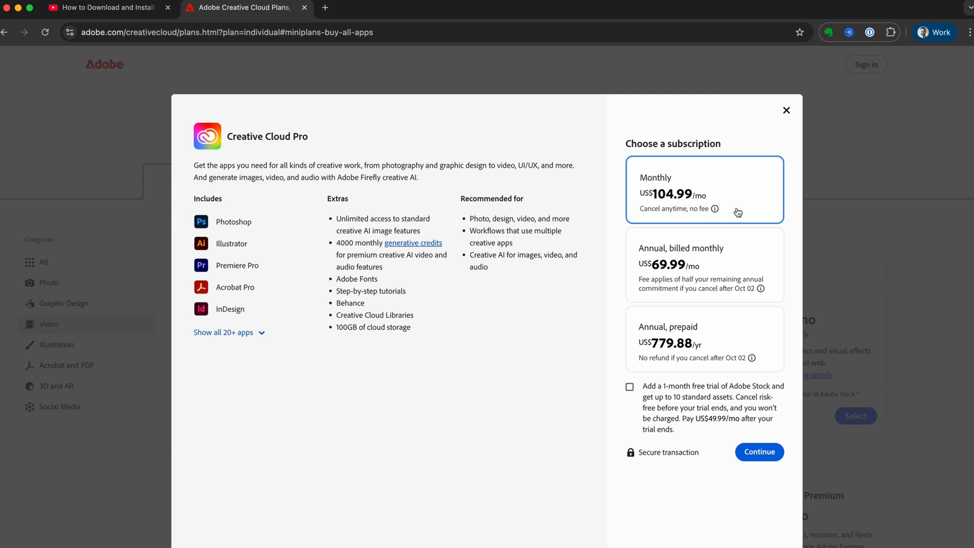
pyautogui.click(704, 264)
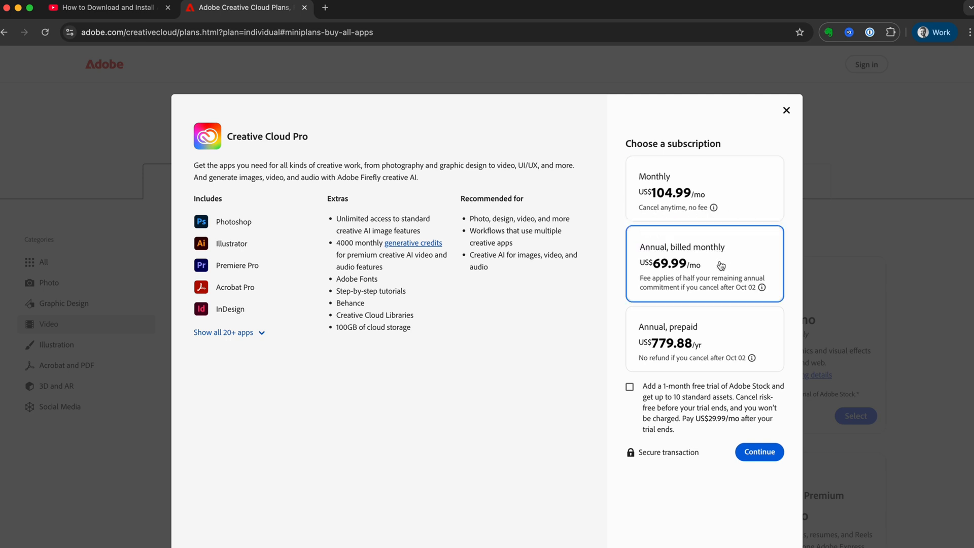
pyautogui.moveTo(743, 200)
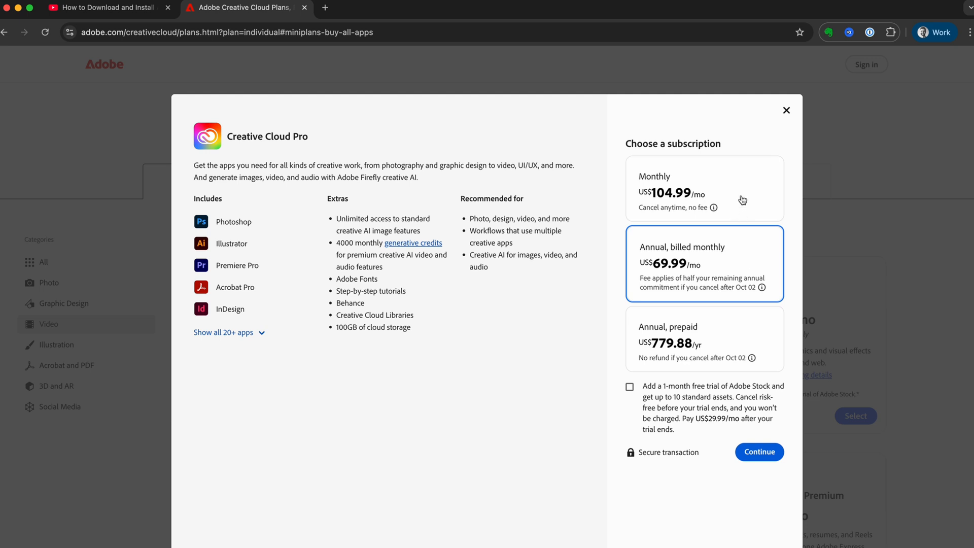
pyautogui.click(704, 188)
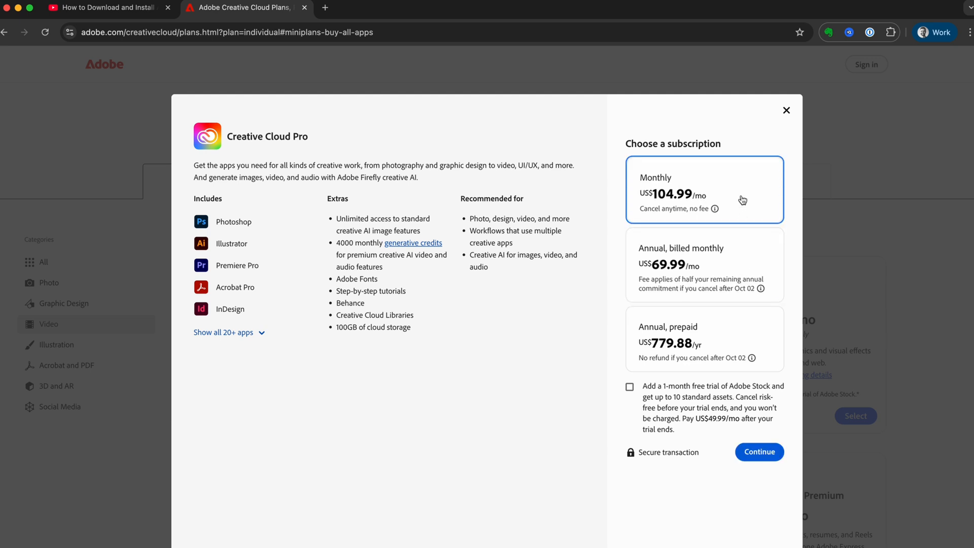
pyautogui.moveTo(745, 217)
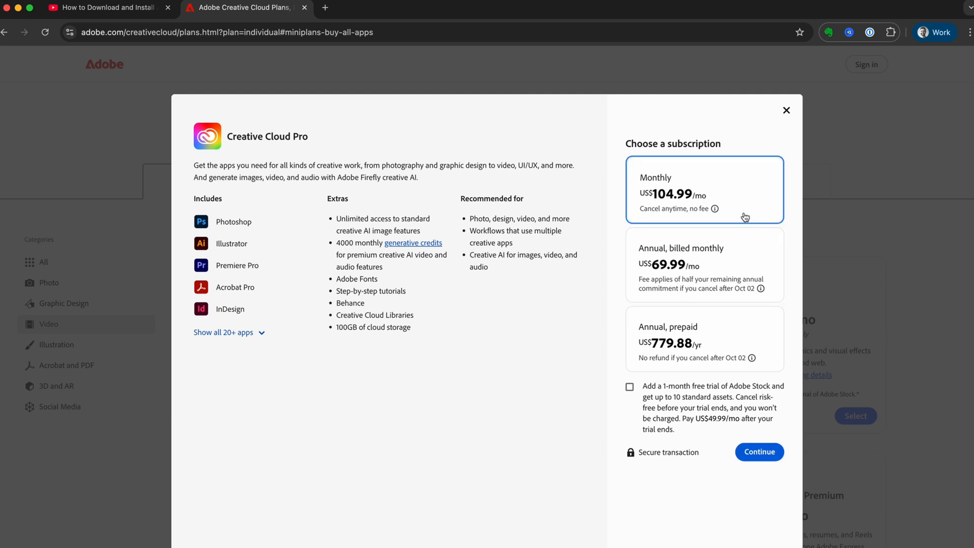
pyautogui.moveTo(749, 204)
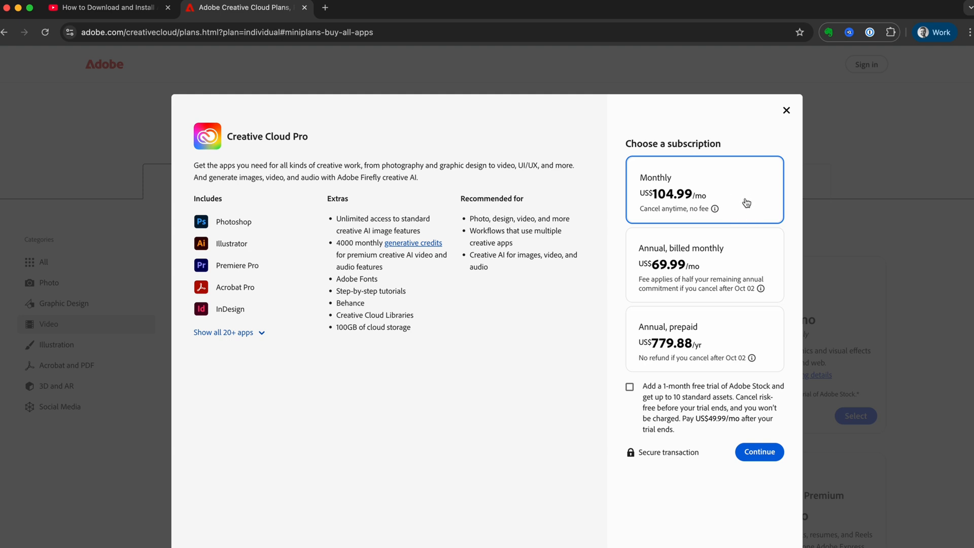
pyautogui.moveTo(629, 387)
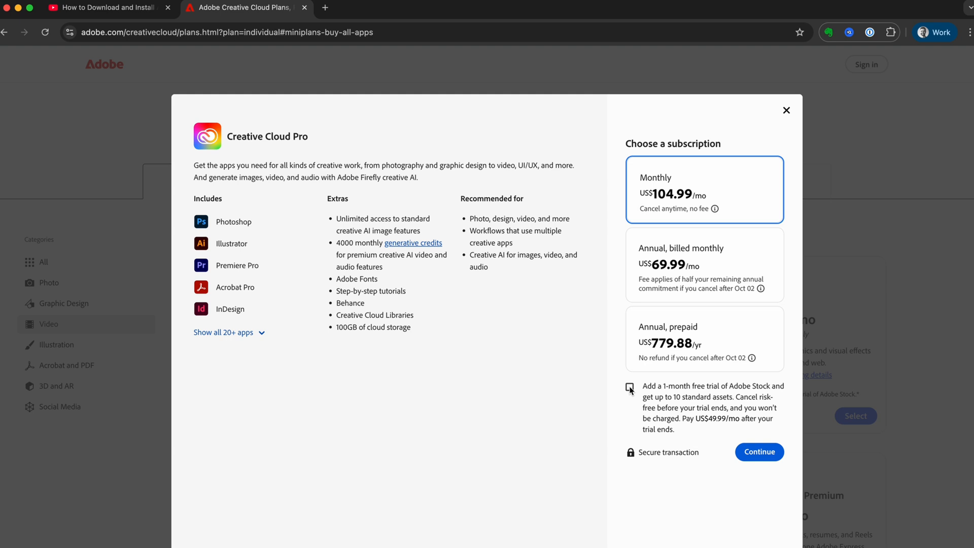
# Step: Add the 1-month Adobe Stock free trial and continue toward checkout
pyautogui.click(629, 386)
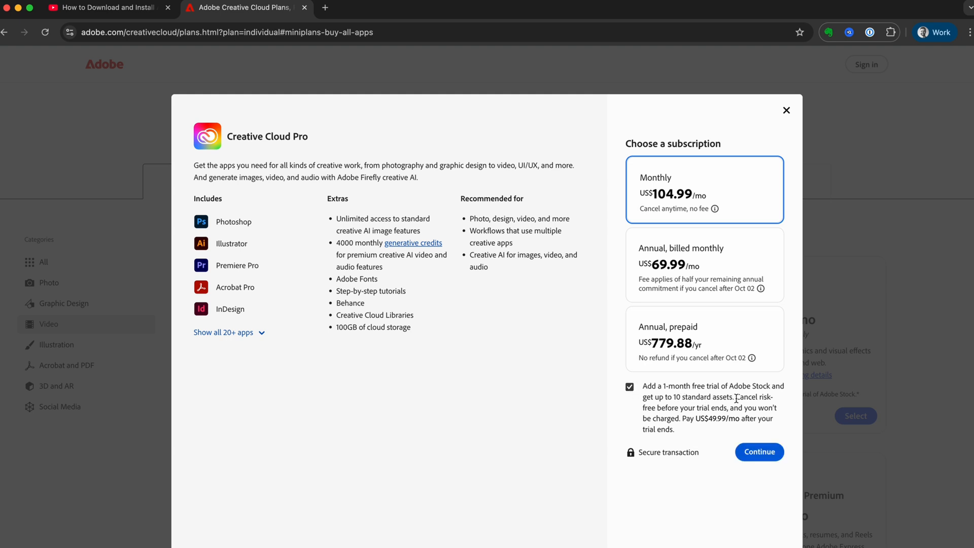
pyautogui.moveTo(791, 438)
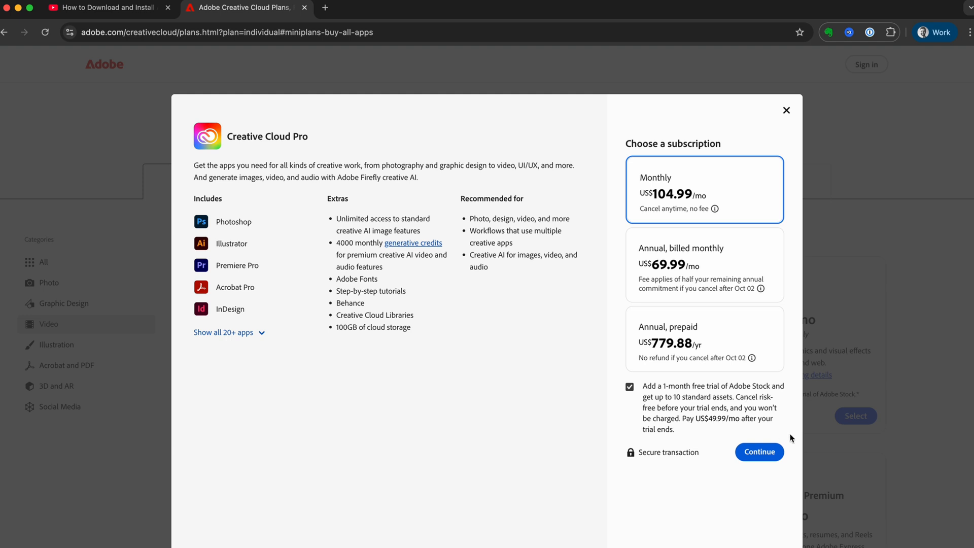
pyautogui.click(759, 451)
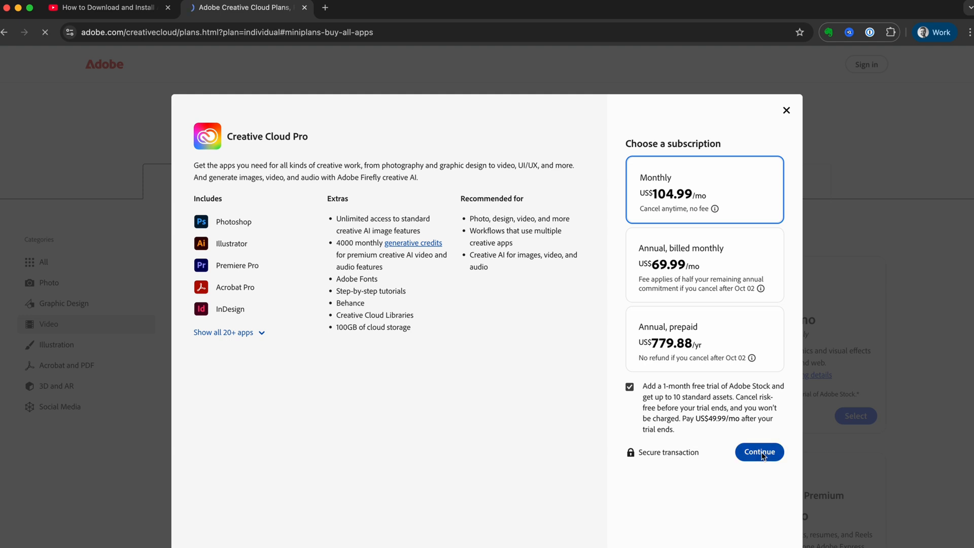
# Step: Land on checkout with Creative Cloud Pro US$104.99/mo due now and highlight the Stock US$49.99/mo charge after trial
pyautogui.click(759, 451)
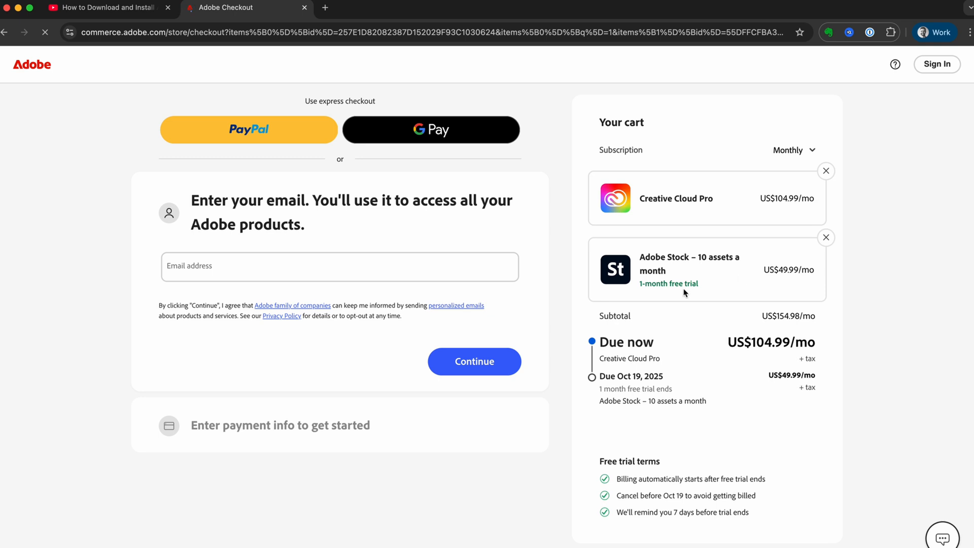
pyautogui.moveTo(661, 260)
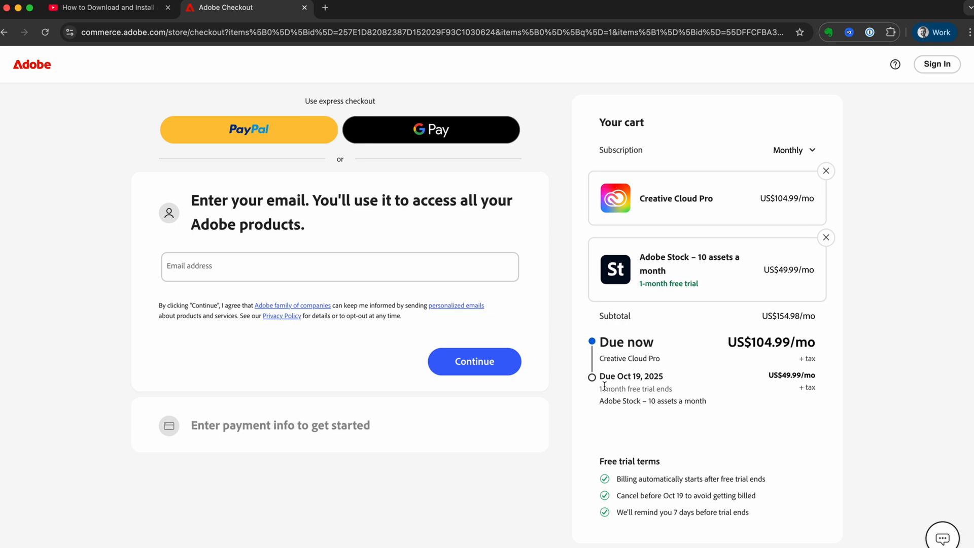
pyautogui.doubleClick(629, 375)
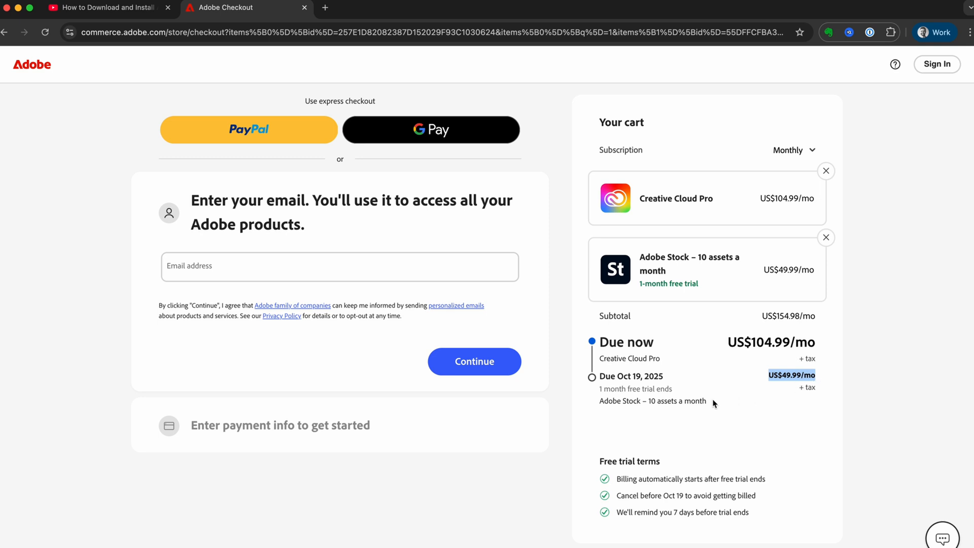
pyautogui.moveTo(742, 414)
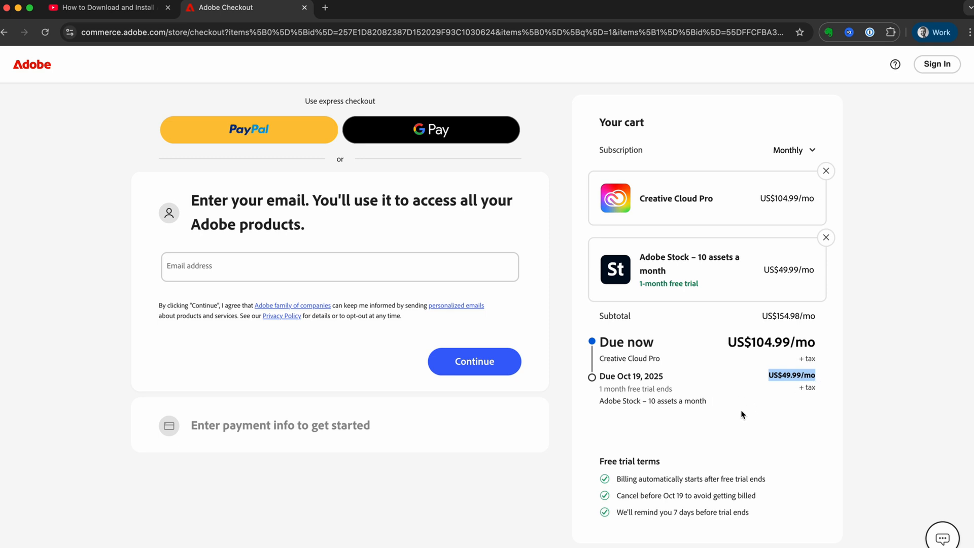
pyautogui.moveTo(710, 428)
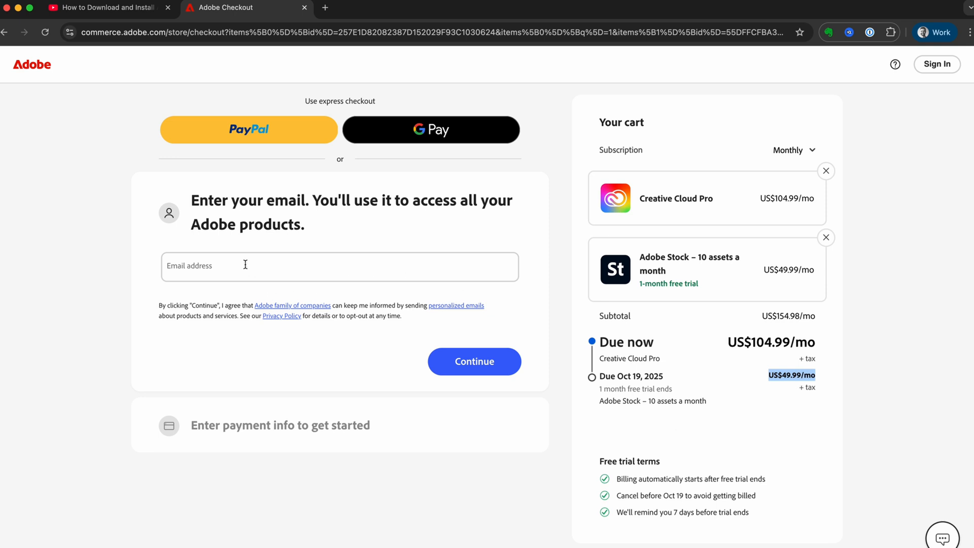
pyautogui.moveTo(314, 432)
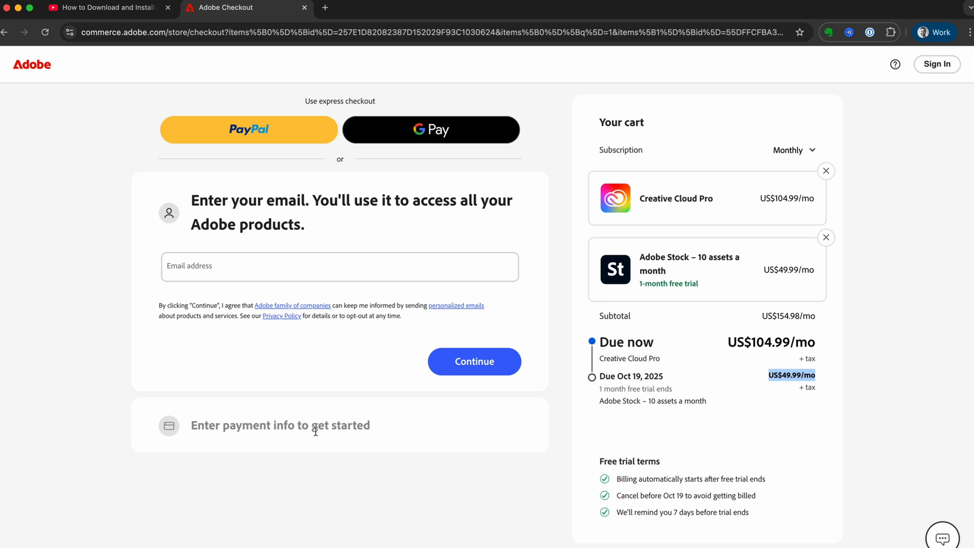
pyautogui.moveTo(435, 438)
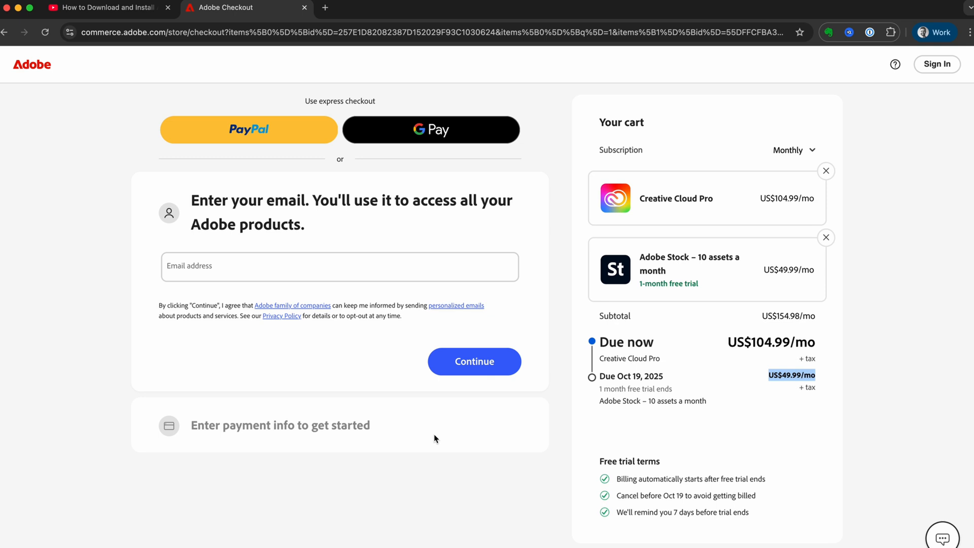
pyautogui.moveTo(576, 222)
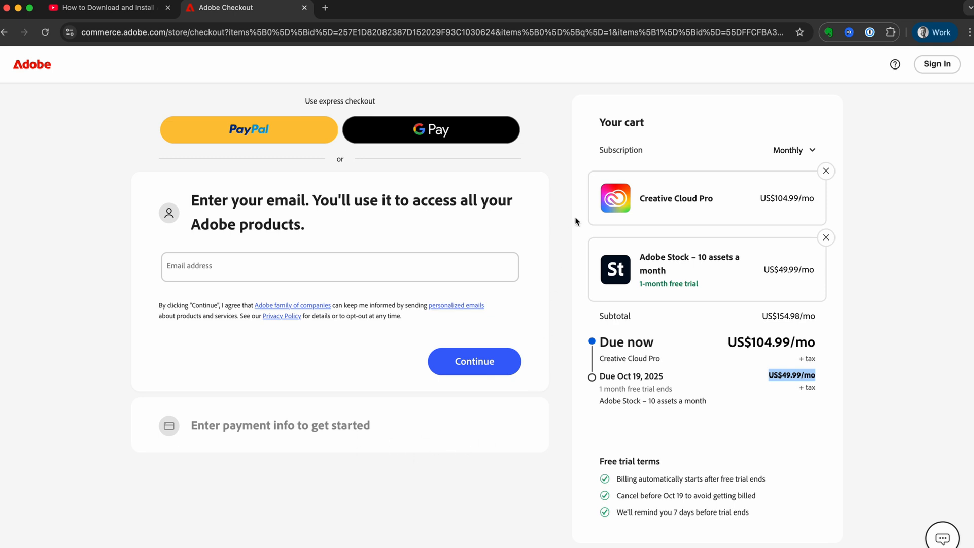
pyautogui.moveTo(561, 272)
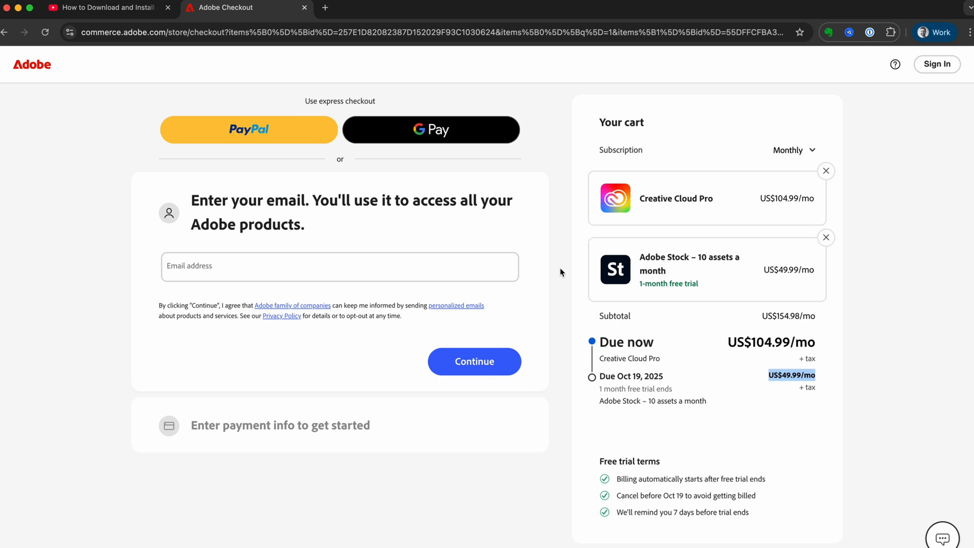
pyautogui.moveTo(569, 314)
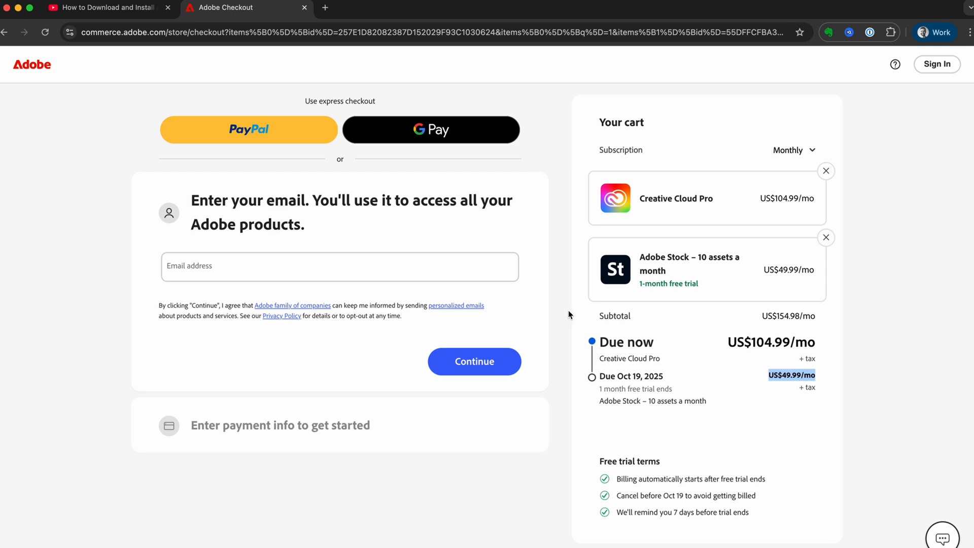